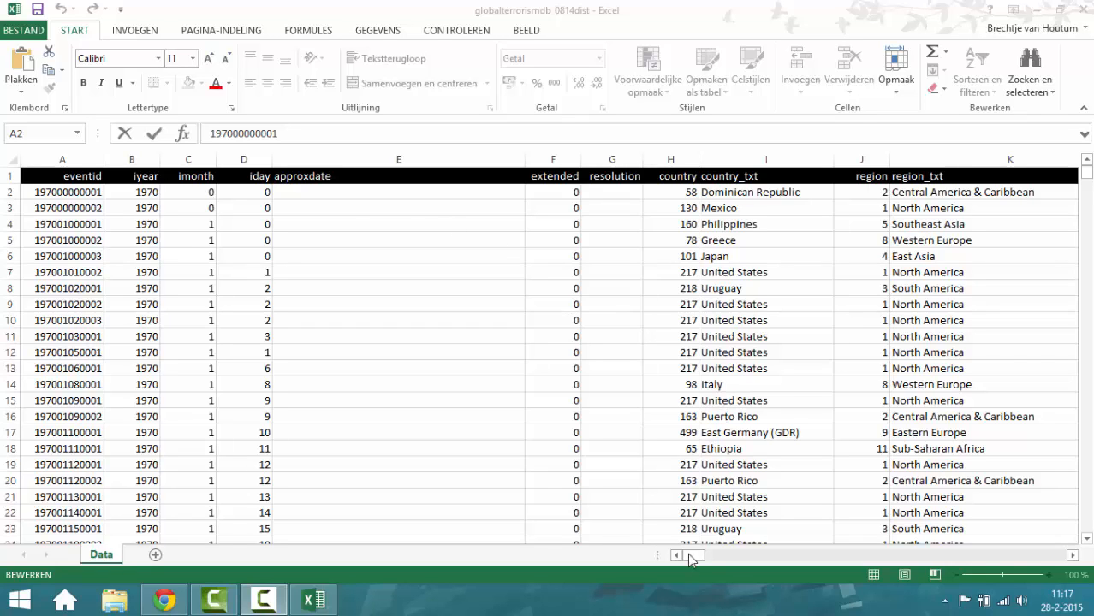
Delete column E, approxdate, from the incident sheet using Verwijderen
{"action": "left_click", "coordinate": [66, 191]}
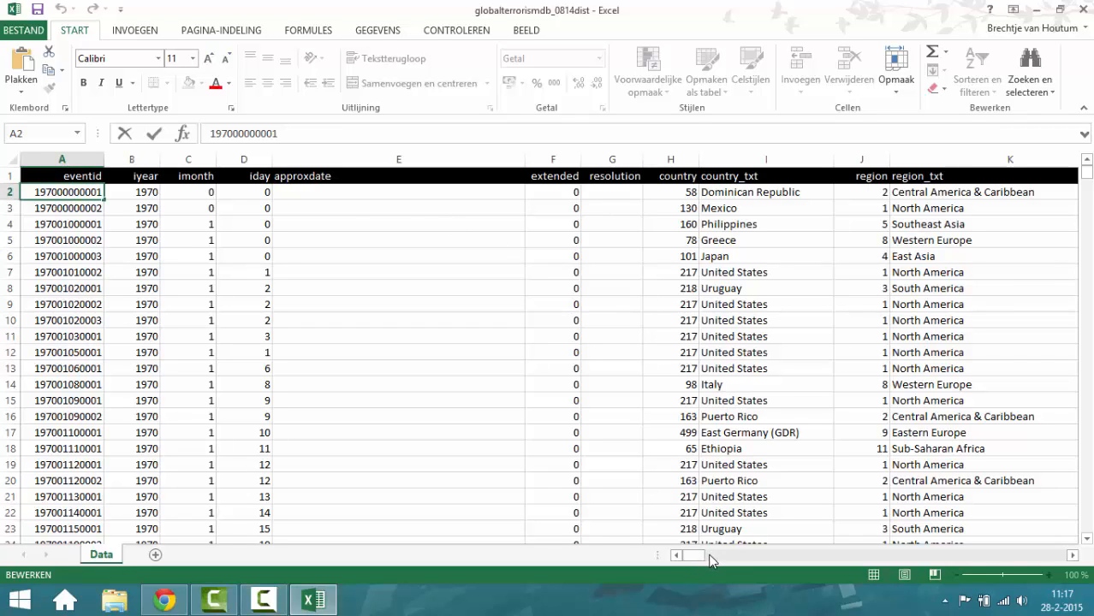
{"action": "mouse_move", "coordinate": [804, 561]}
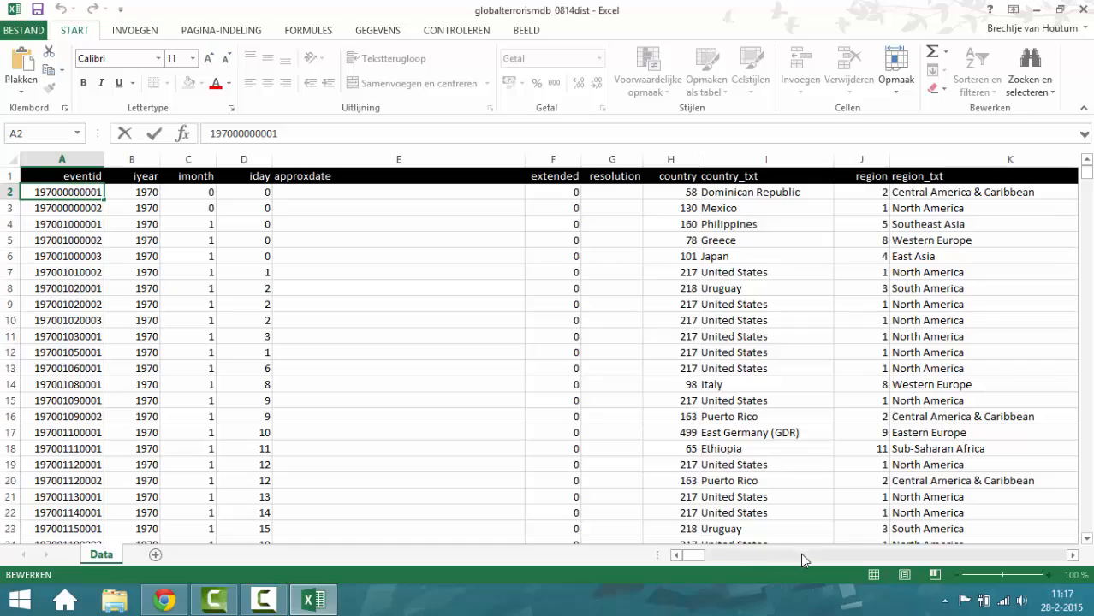
{"action": "scroll", "scroll_direction": "right", "scroll_amount": 3}
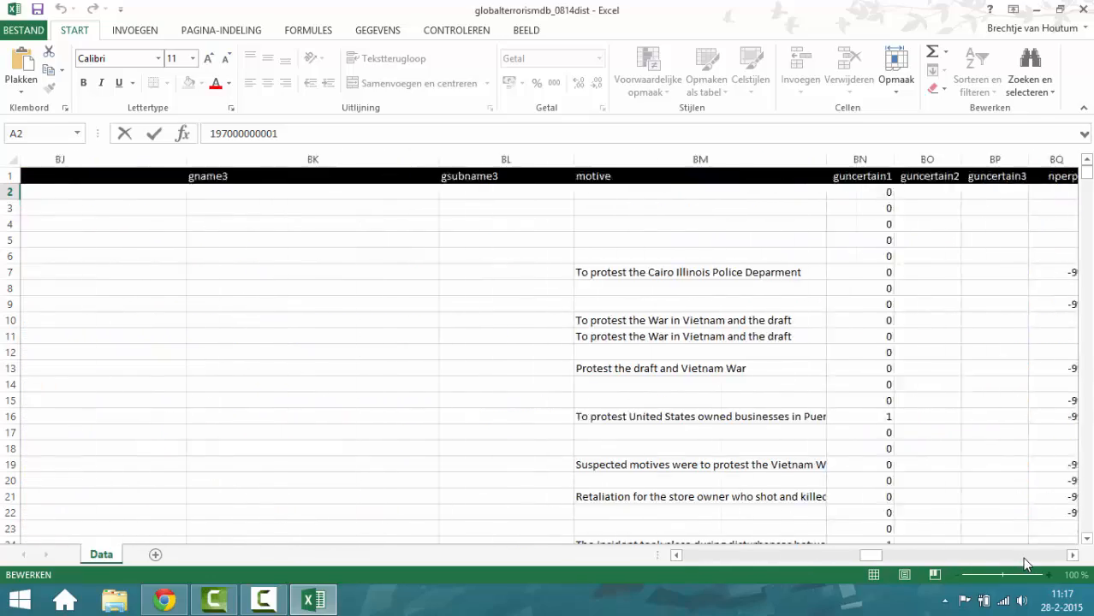
{"action": "scroll", "scroll_direction": "right", "scroll_amount": 3}
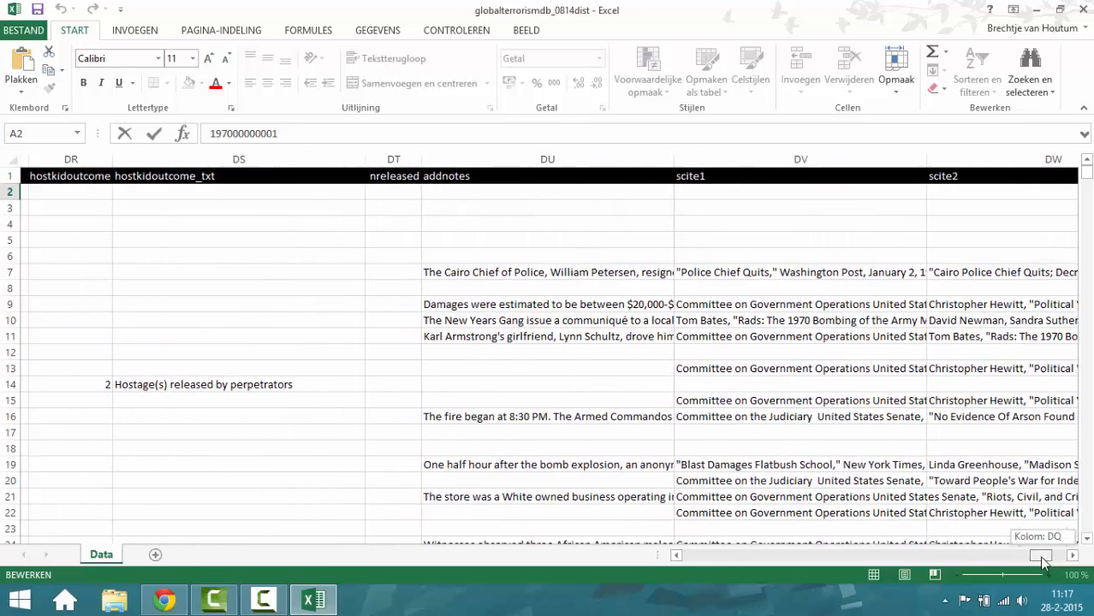
{"action": "left_click_drag", "start_coordinate": [1042, 557], "coordinate": [704, 556]}
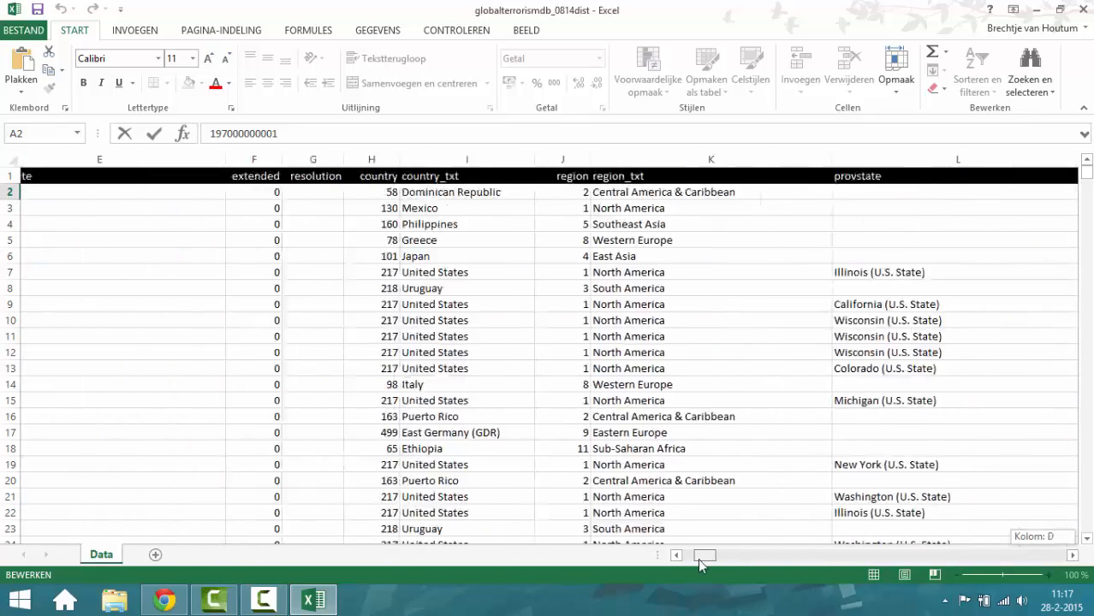
{"action": "scroll", "scroll_direction": "left", "scroll_amount": 3}
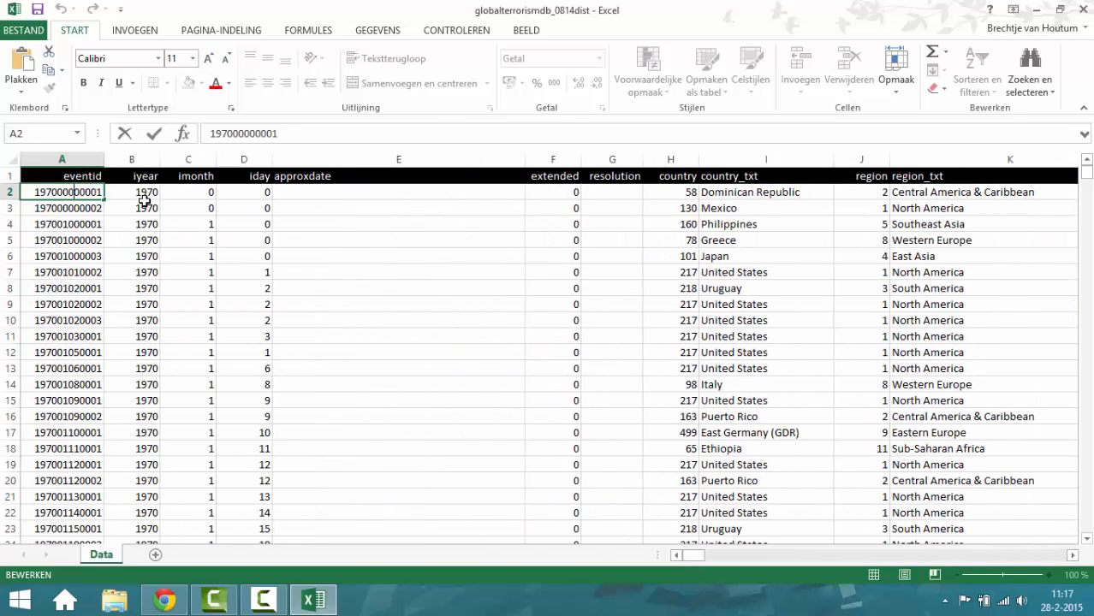
{"action": "mouse_move", "coordinate": [625, 215]}
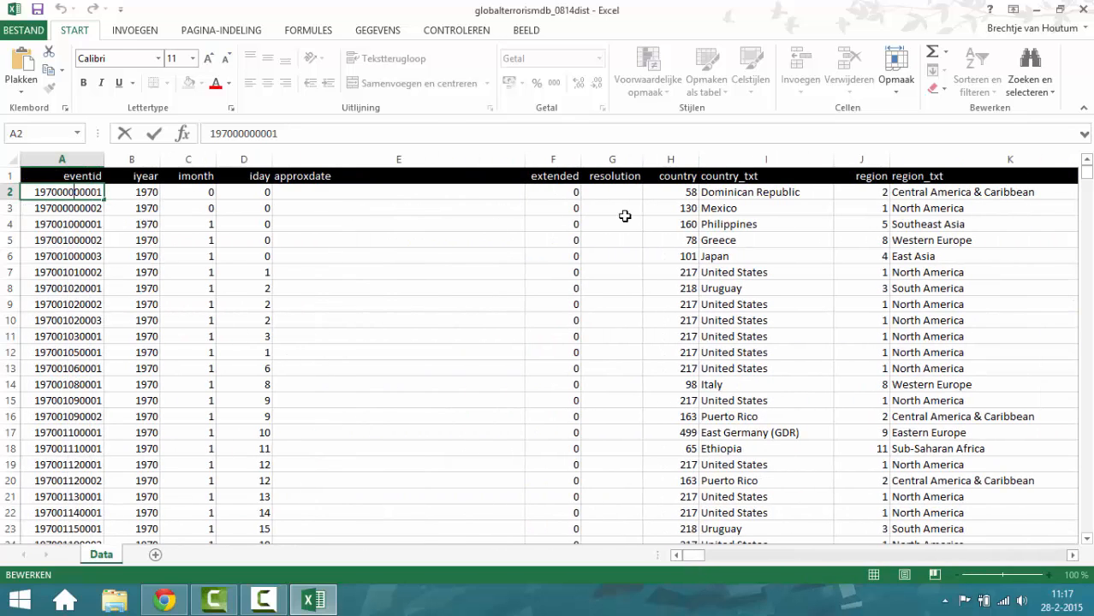
{"action": "left_click", "coordinate": [398, 159]}
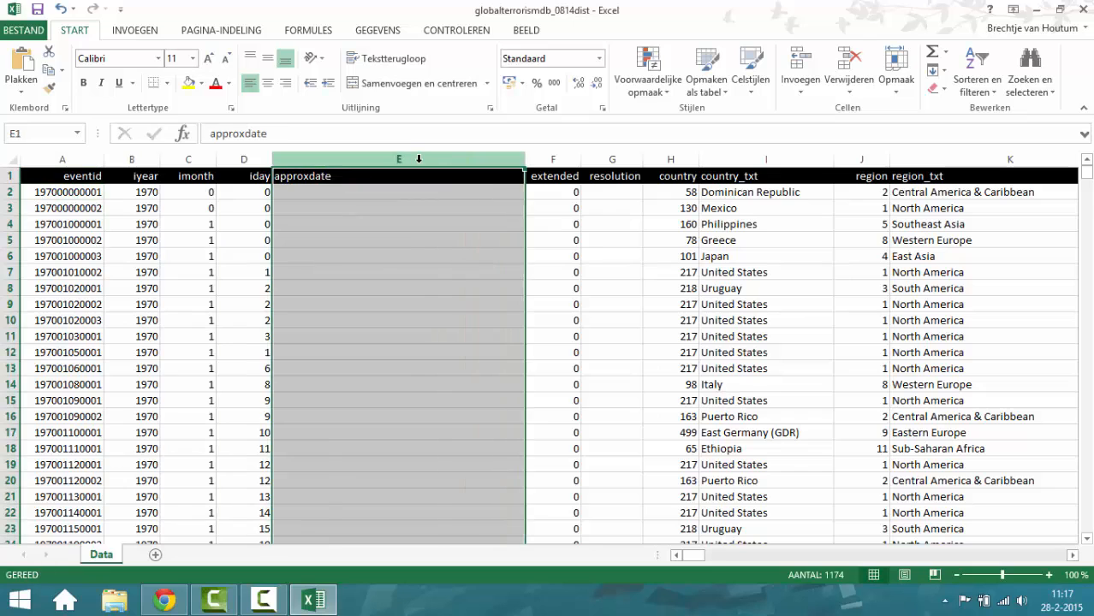
{"action": "right_click", "coordinate": [398, 175]}
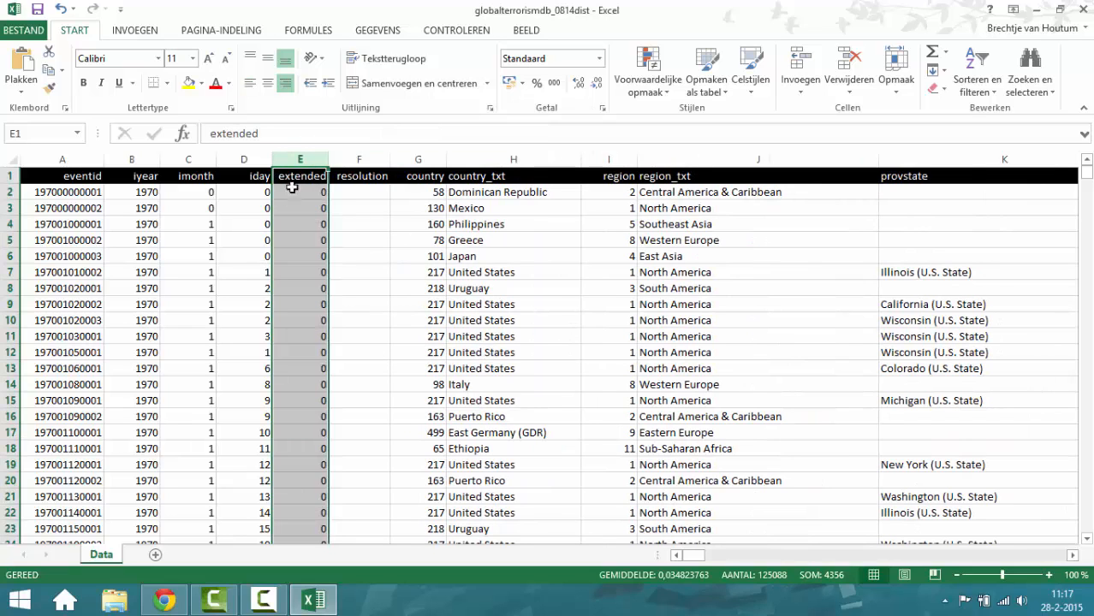
{"action": "left_click", "coordinate": [163, 600]}
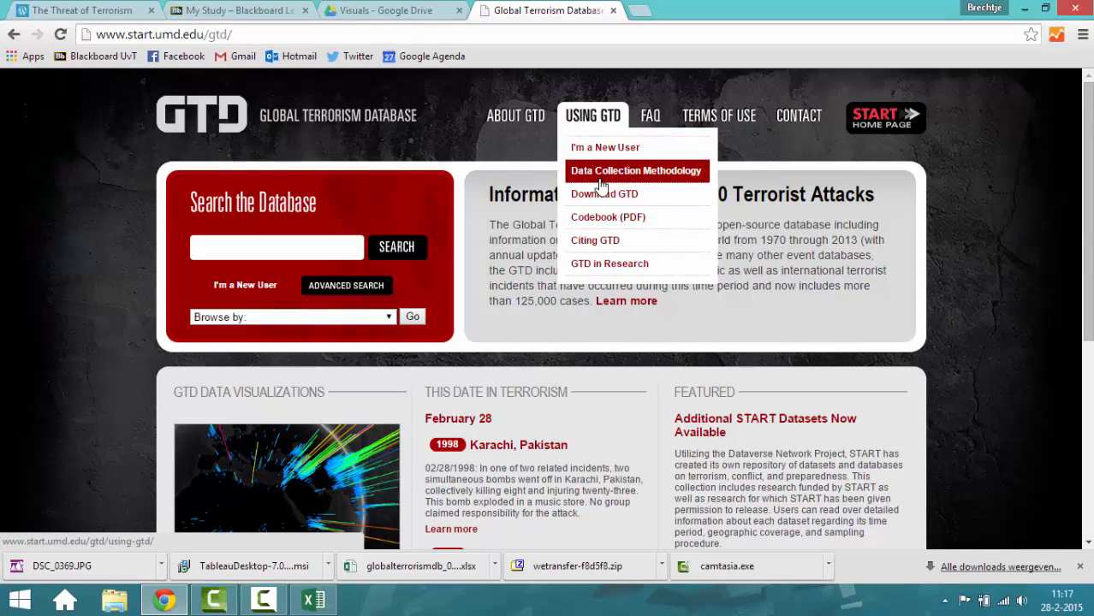
{"action": "mouse_move", "coordinate": [595, 241]}
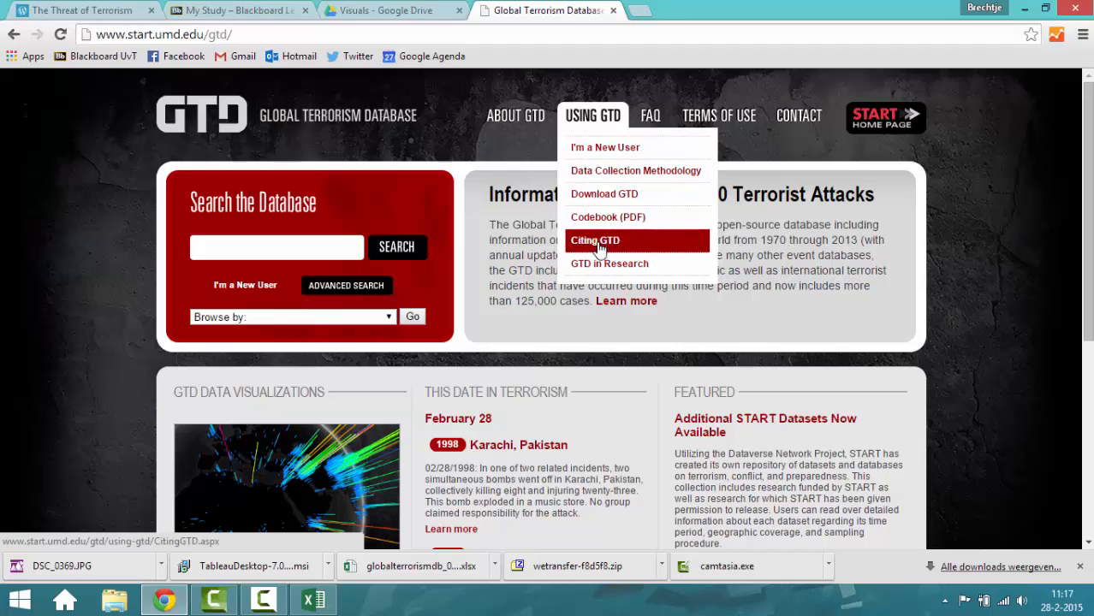
Open the GTD Codebook PDF and scroll toward the target subtype listings near page 38
{"action": "left_click", "coordinate": [608, 217]}
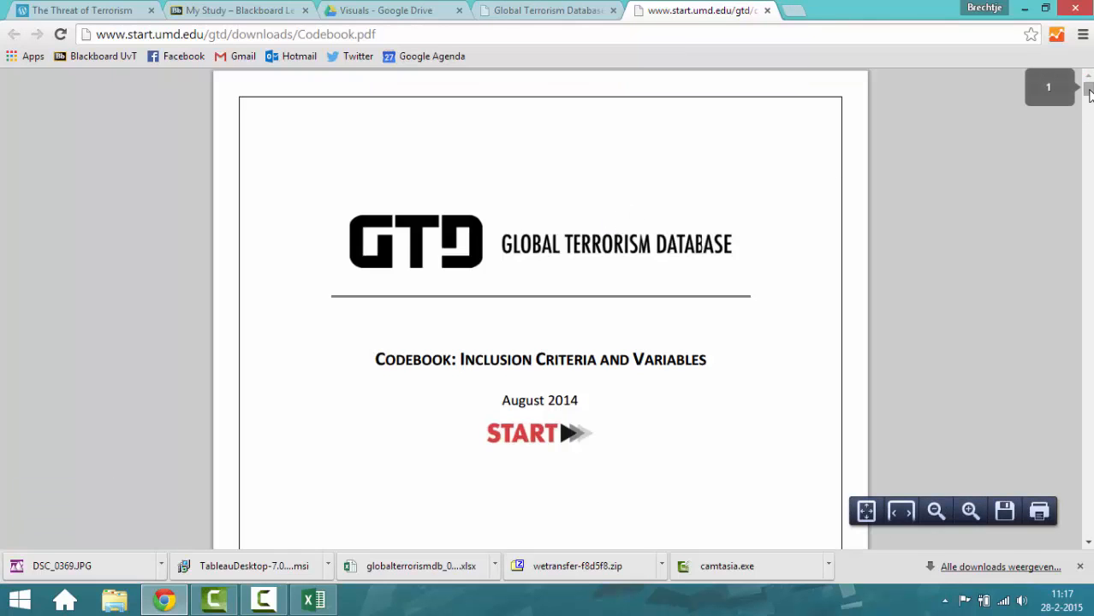
{"action": "scroll", "scroll_direction": "down", "scroll_amount": 3}
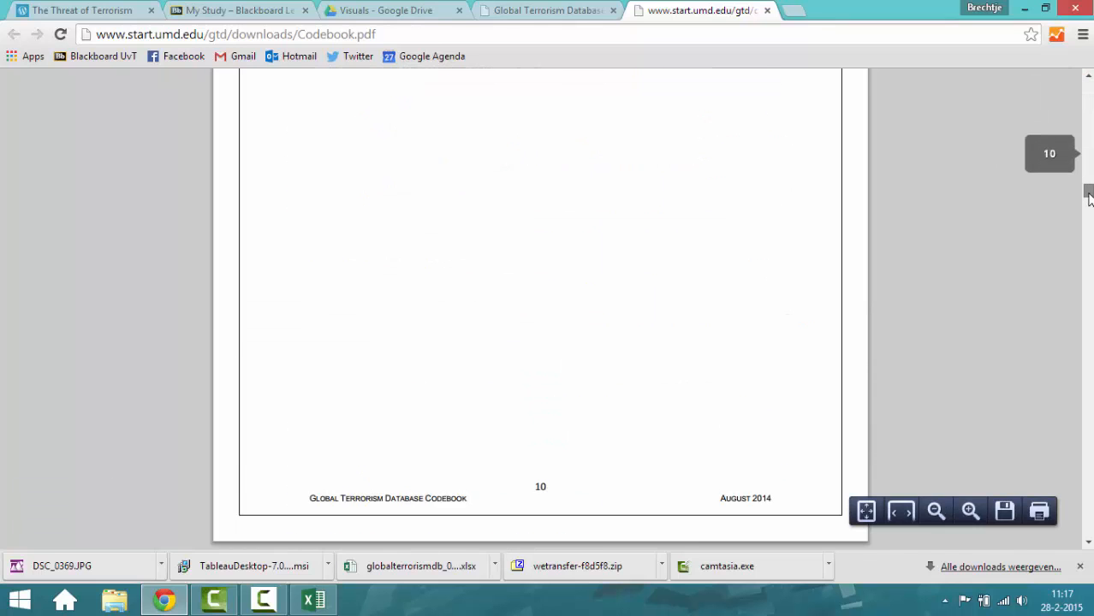
{"action": "scroll", "scroll_direction": "down", "scroll_amount": 3}
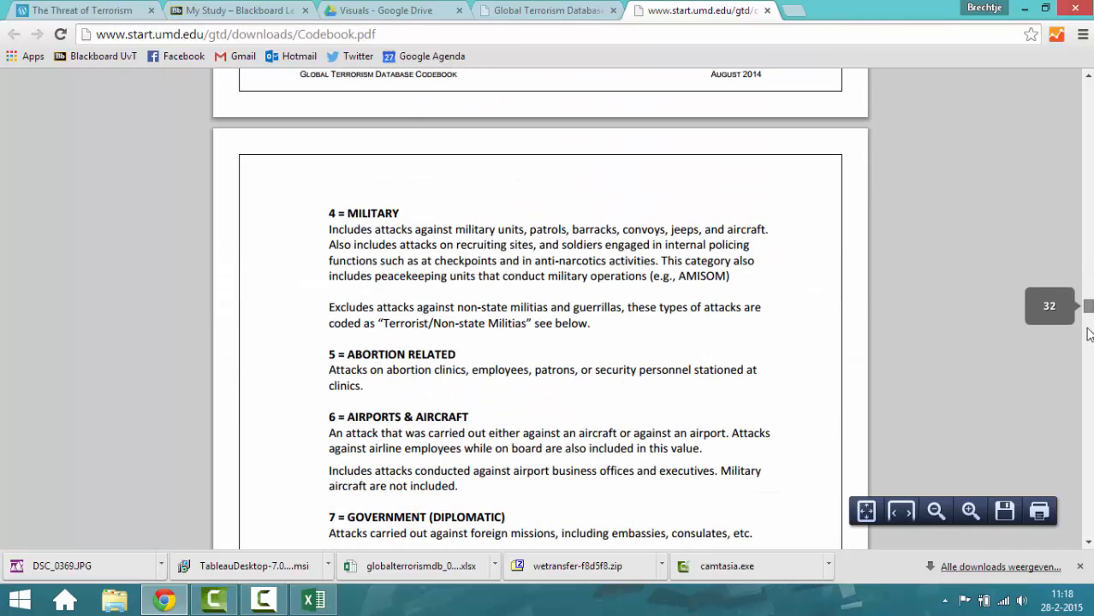
{"action": "scroll", "scroll_direction": "down", "scroll_amount": 3}
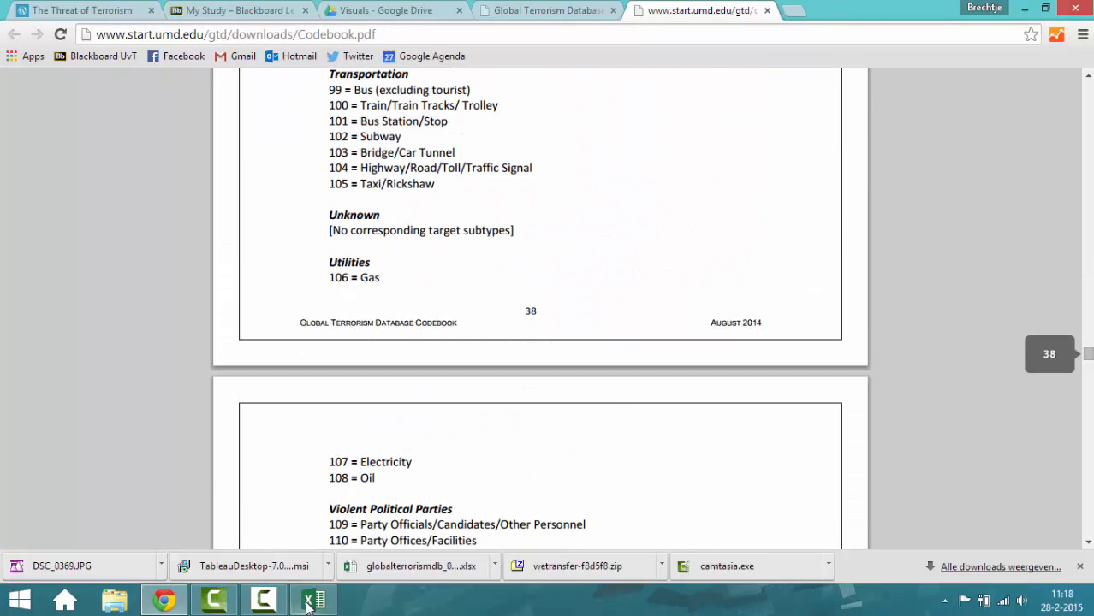
Delete the extended and resolution columns from column E in Excel
{"action": "left_click", "coordinate": [313, 599]}
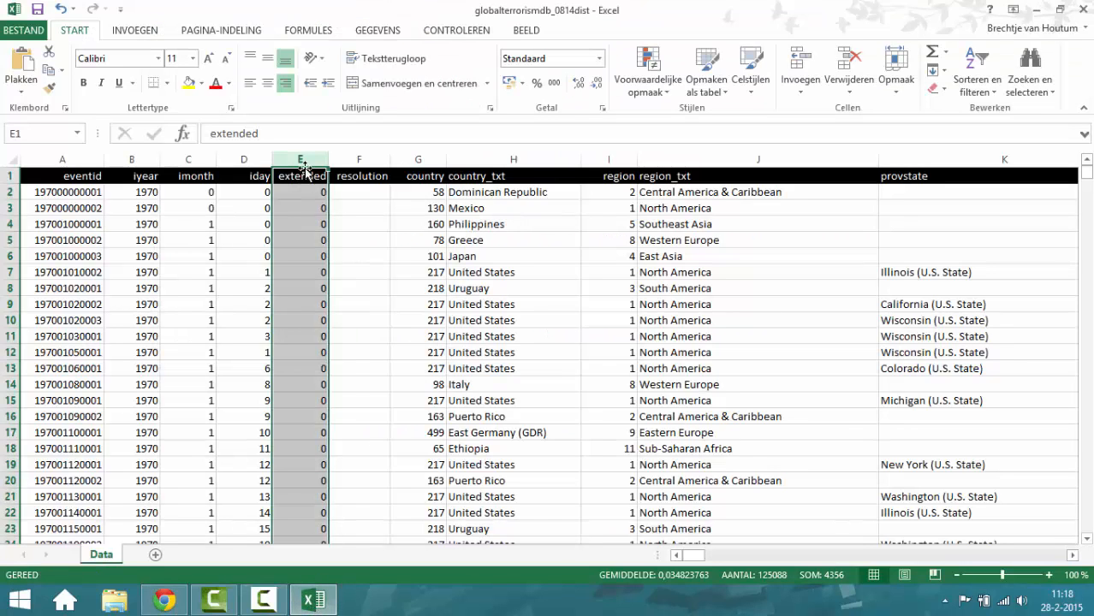
{"action": "right_click", "coordinate": [300, 176]}
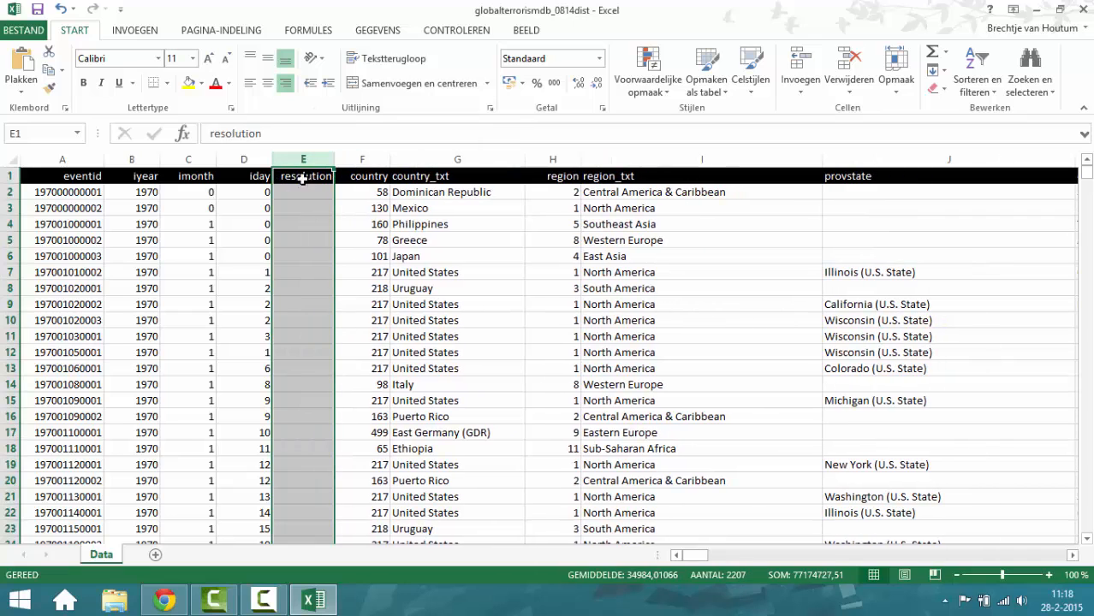
{"action": "right_click", "coordinate": [303, 177]}
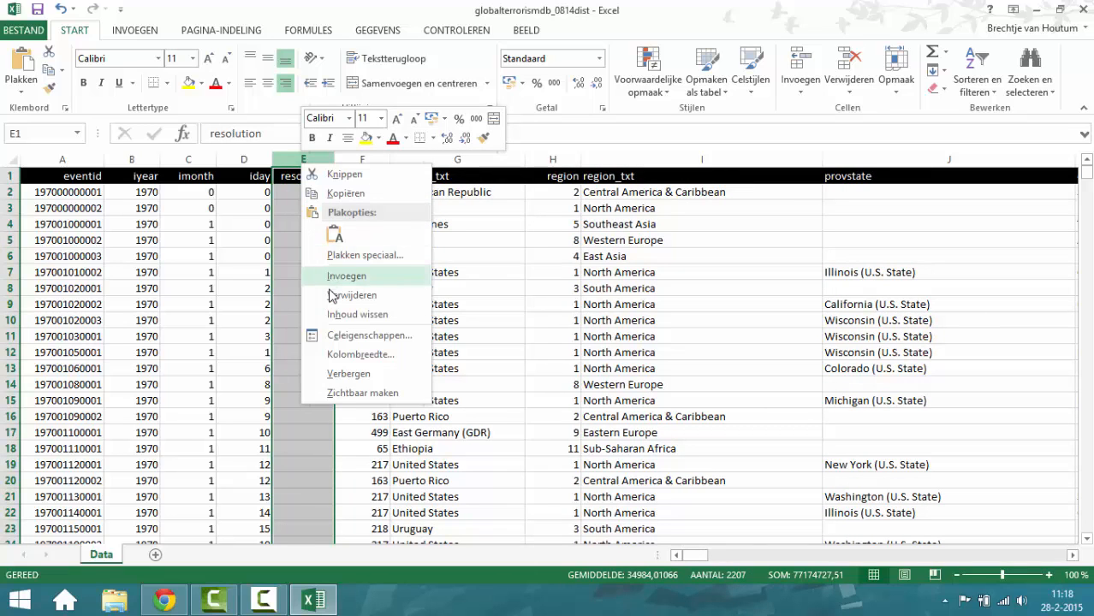
{"action": "left_click", "coordinate": [347, 276]}
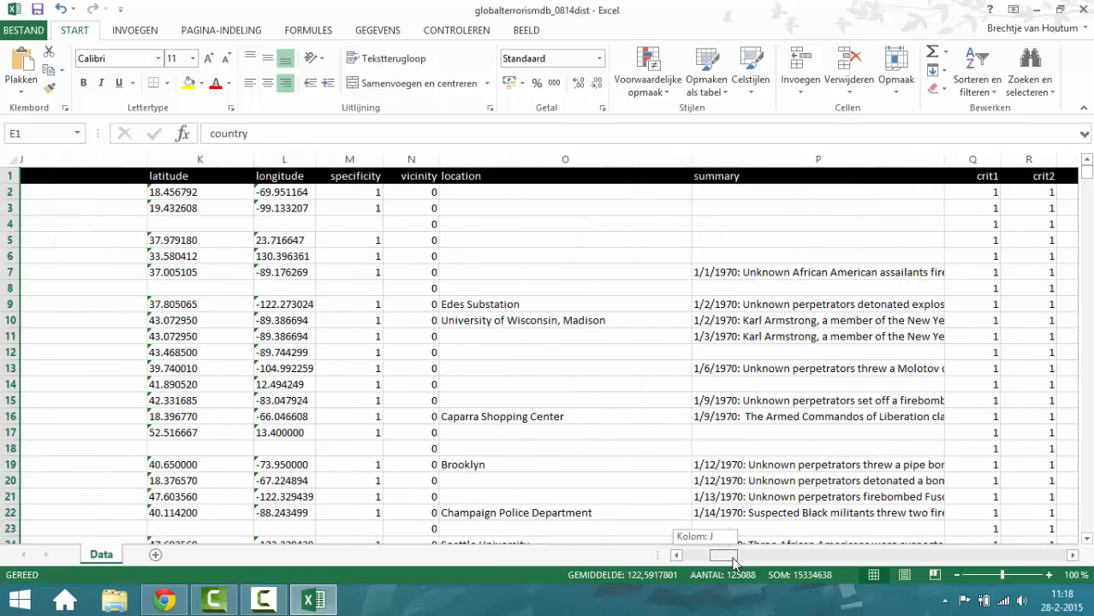
{"action": "scroll", "scroll_direction": "right", "scroll_amount": 3}
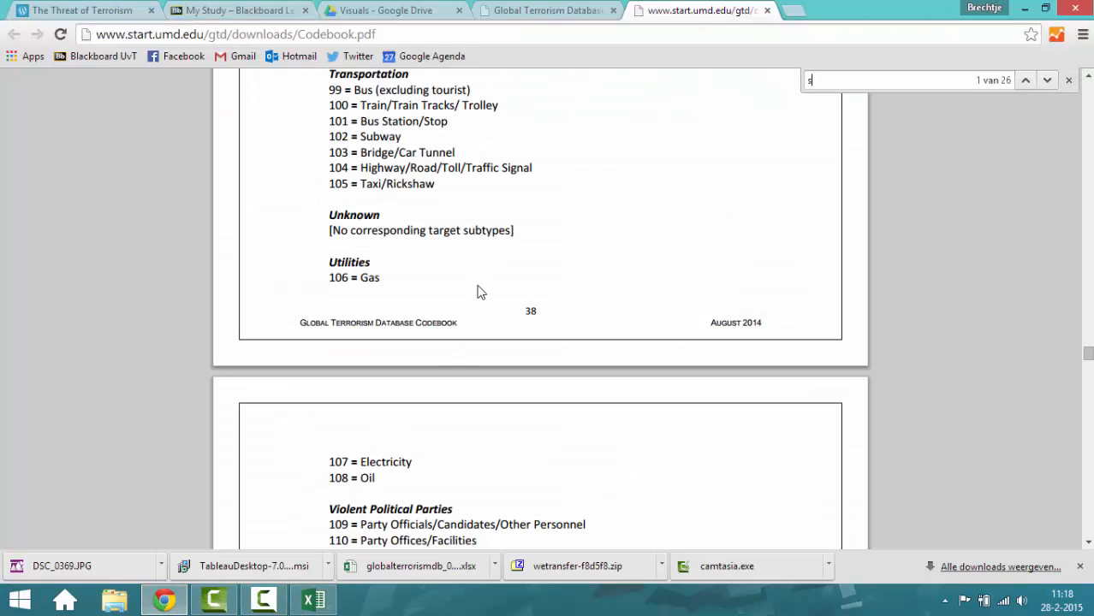
Search the codebook PDF for 'specificity' to find its geo-coding mention
{"action": "type", "text": "pecificity"}
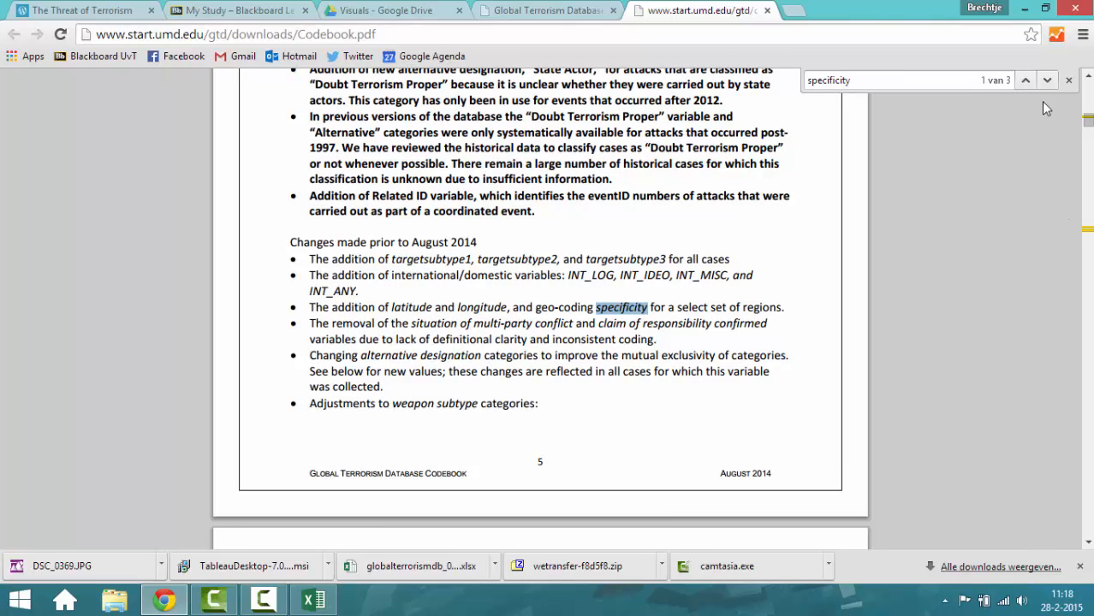
{"action": "left_click", "coordinate": [1047, 80]}
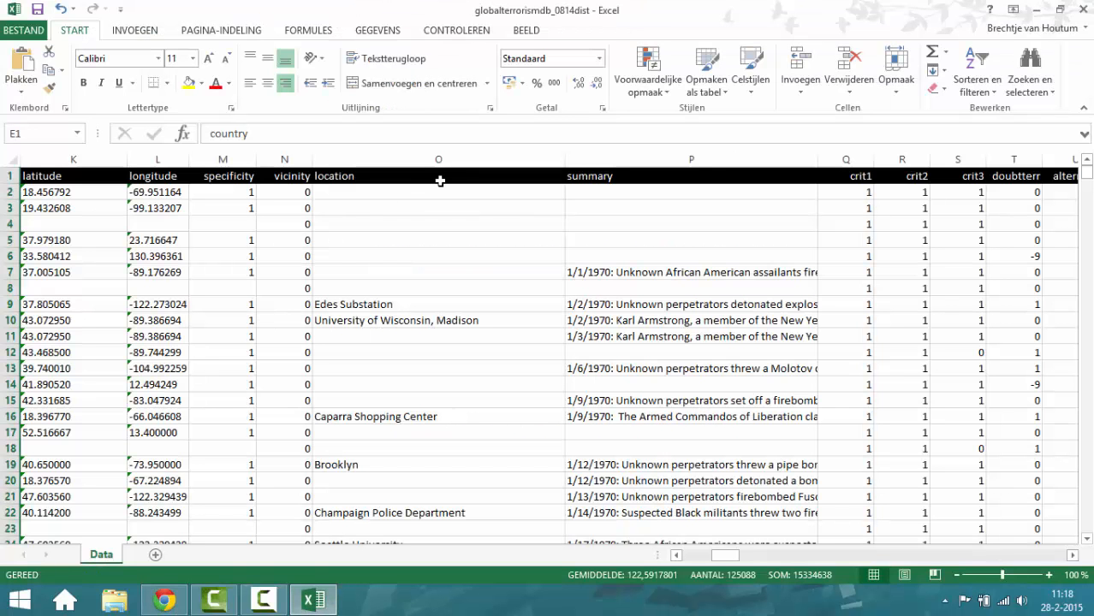
Delete the specificity, vicinity, location, summary and crit1–crit3 columns, leaving doubtterr after longitude
{"action": "left_click", "coordinate": [222, 159]}
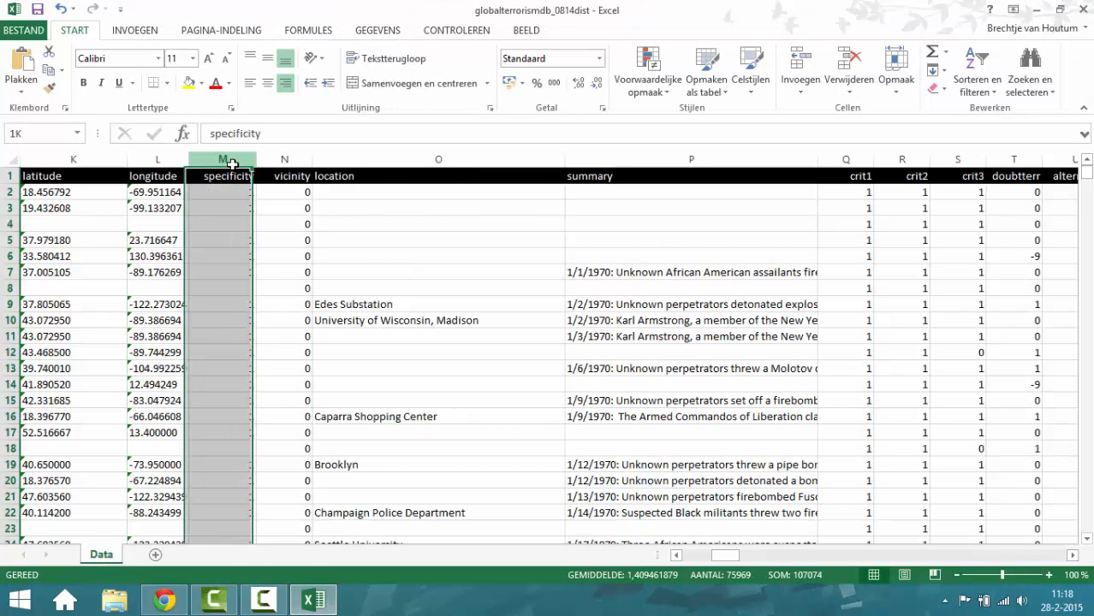
{"action": "right_click", "coordinate": [222, 159]}
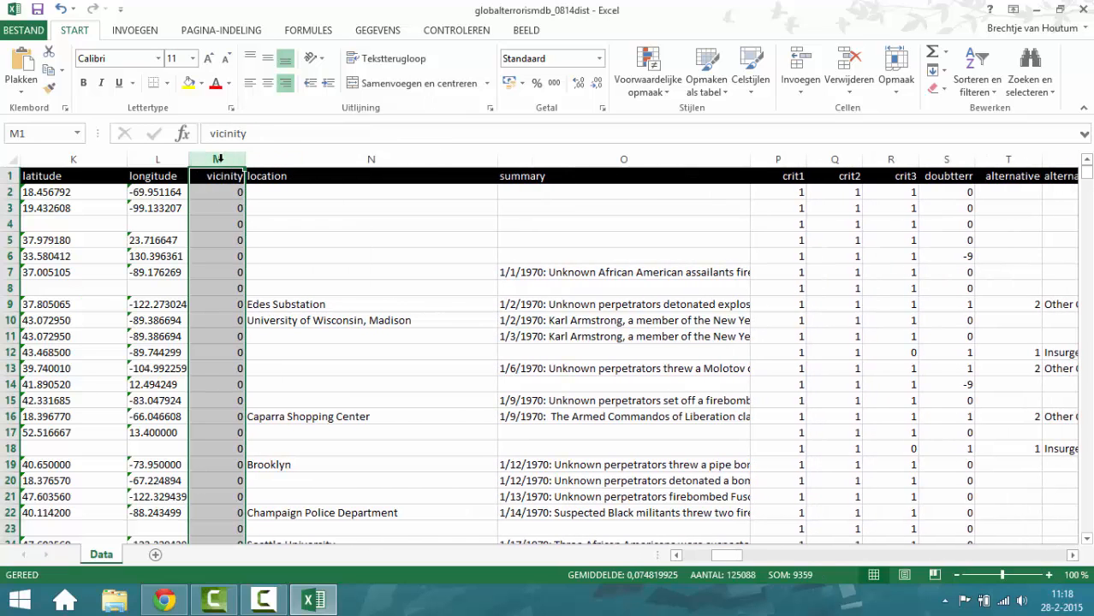
{"action": "right_click", "coordinate": [216, 160]}
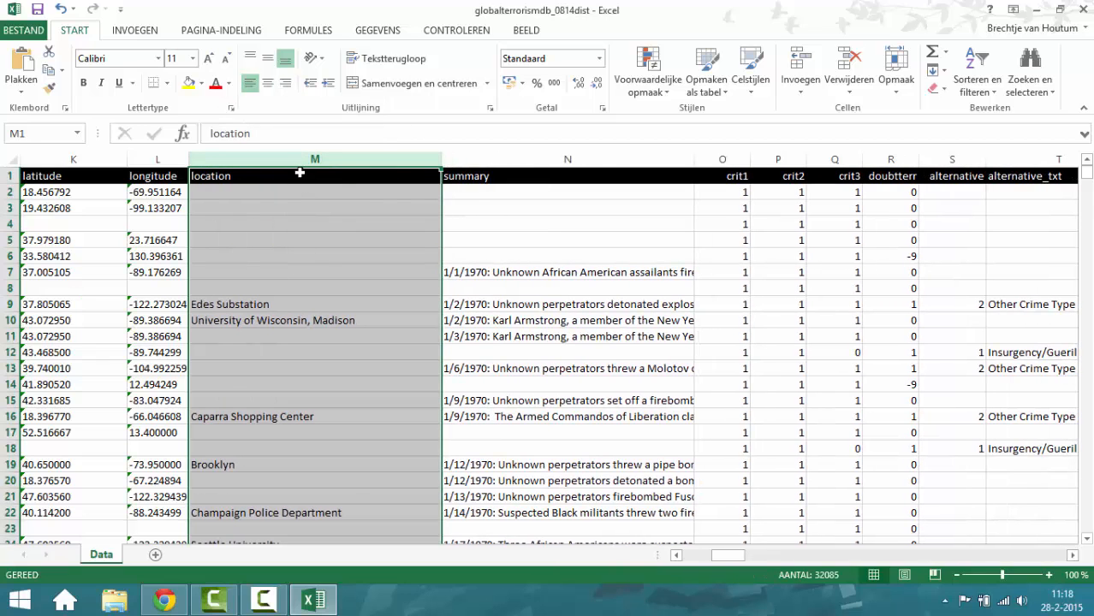
{"action": "right_click", "coordinate": [315, 159]}
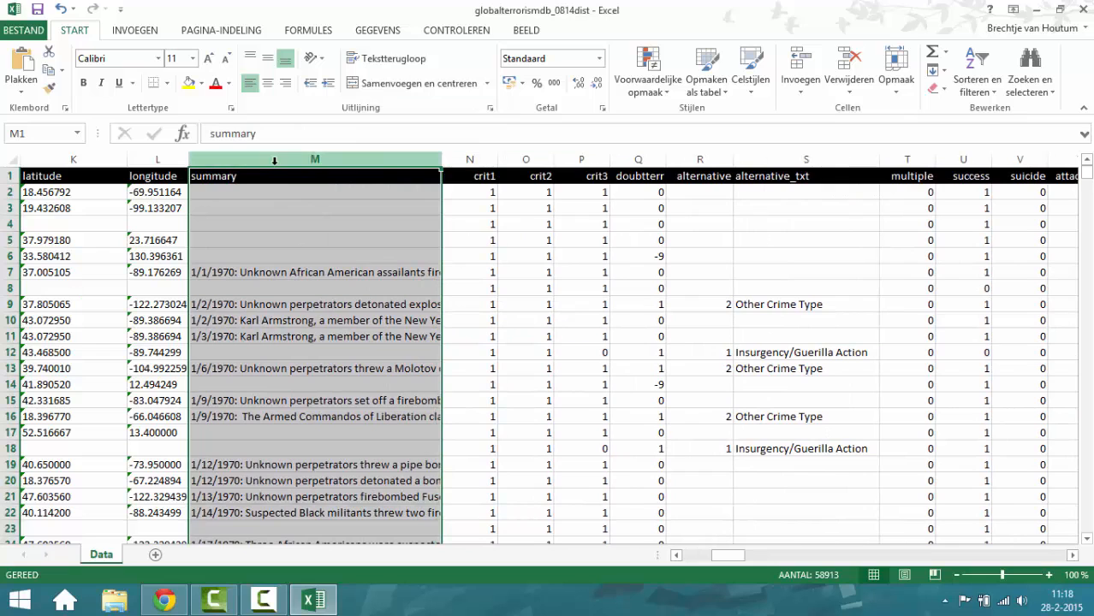
{"action": "right_click", "coordinate": [315, 175]}
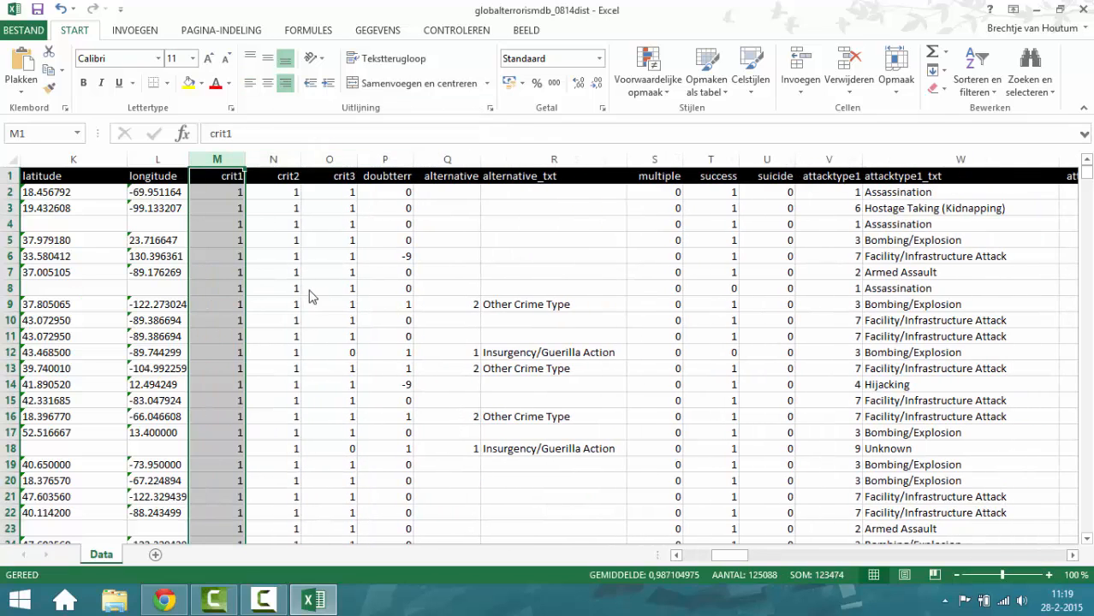
{"action": "mouse_move", "coordinate": [217, 160]}
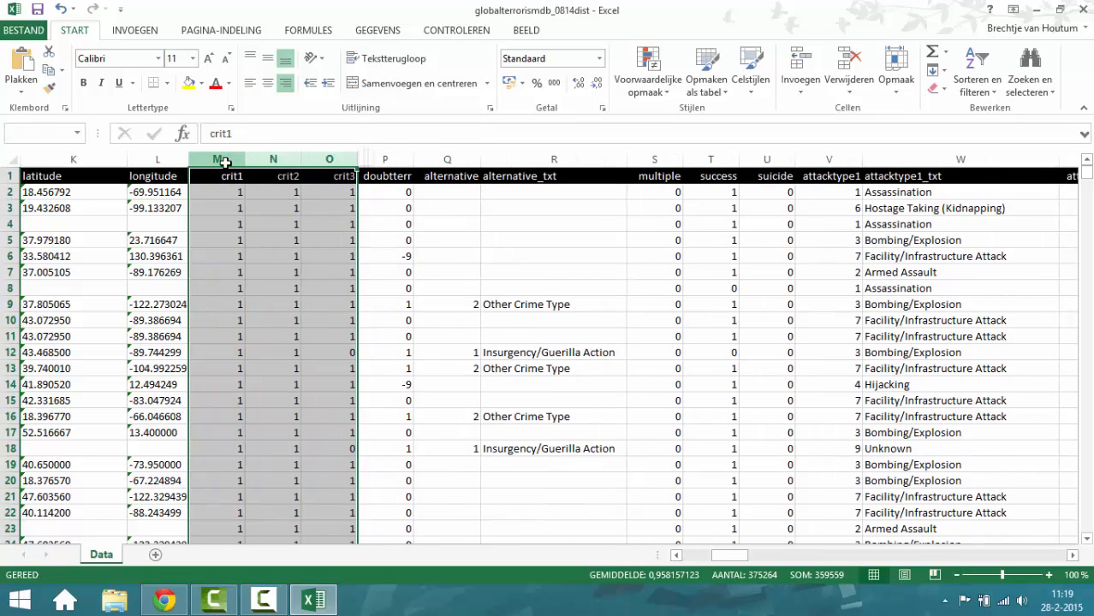
{"action": "left_click", "coordinate": [217, 159]}
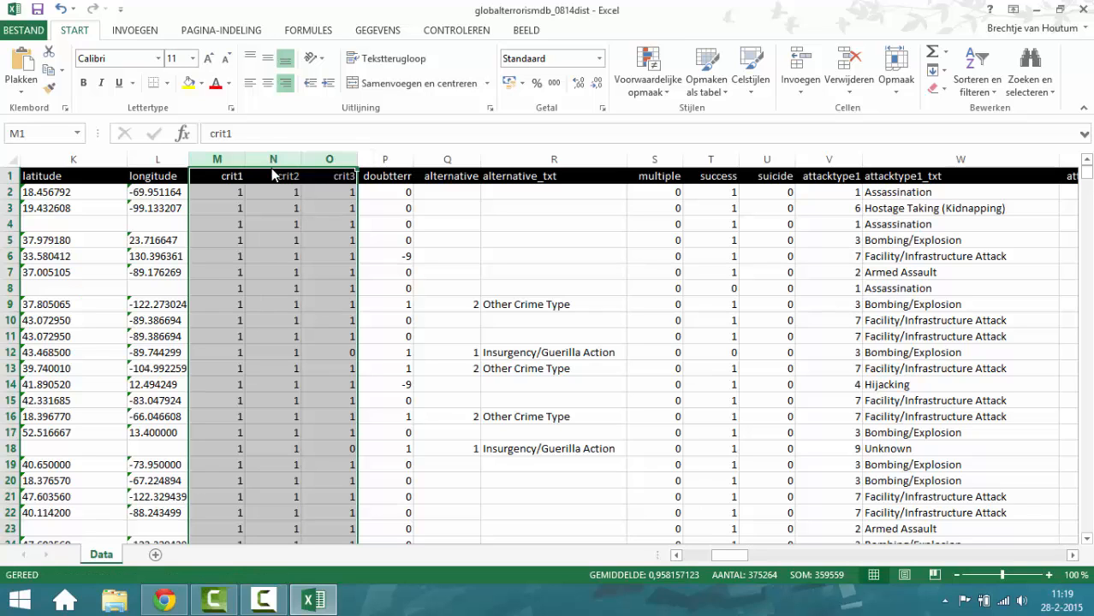
{"action": "right_click", "coordinate": [216, 159]}
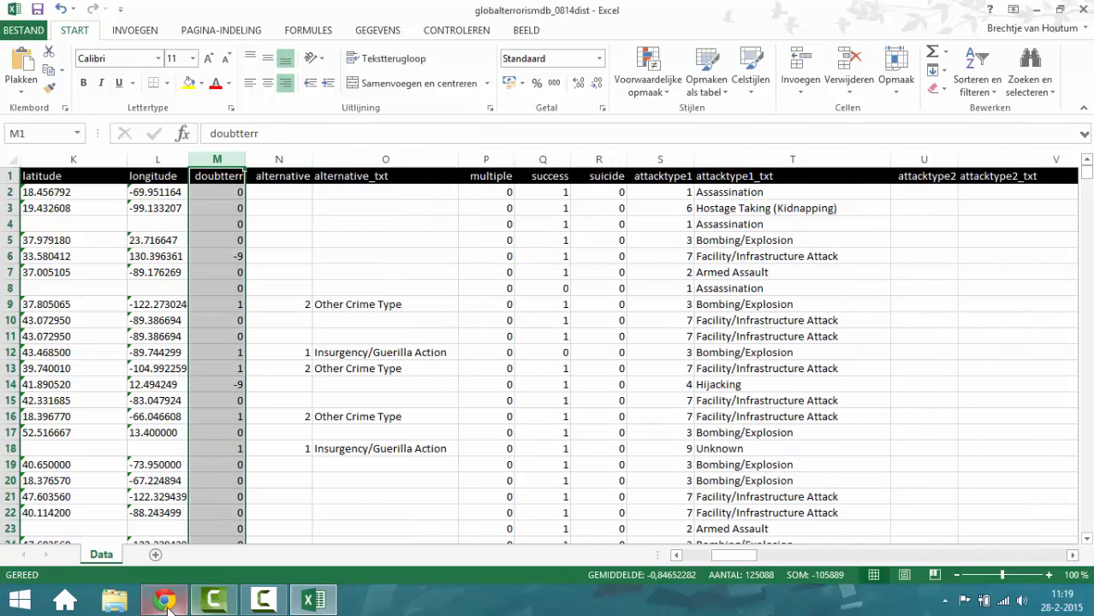
Switch to the GTD codebook PDF in Chrome
{"action": "left_click", "coordinate": [165, 599]}
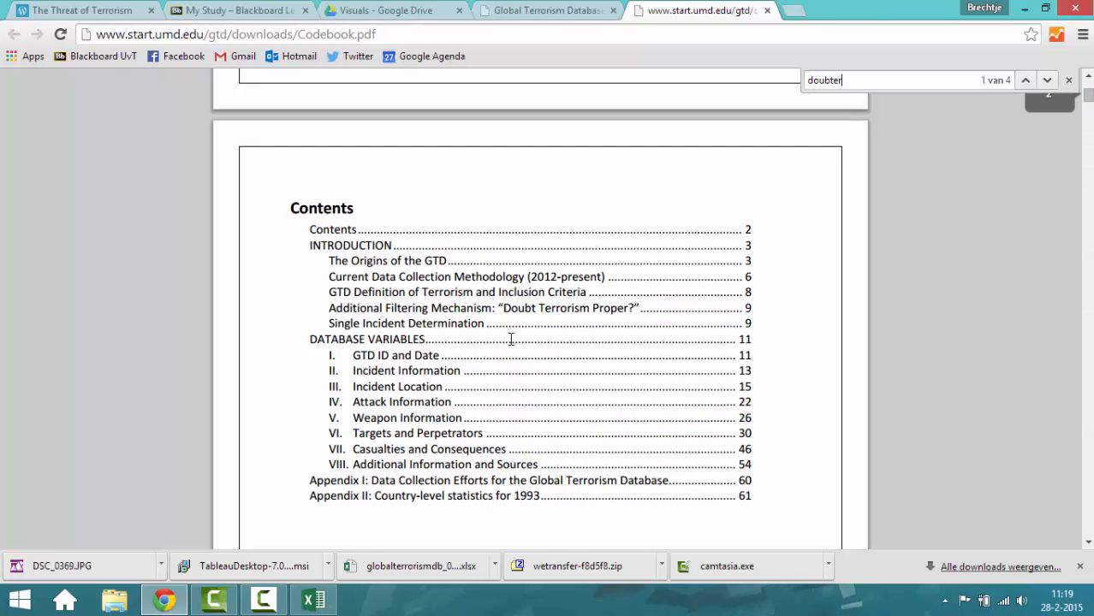
Find the Doubt Terrorism Proper (doubtterr) entry in the codebook, then return to Excel
{"action": "left_click", "coordinate": [312, 599]}
{"action": "type", "text": "t"}
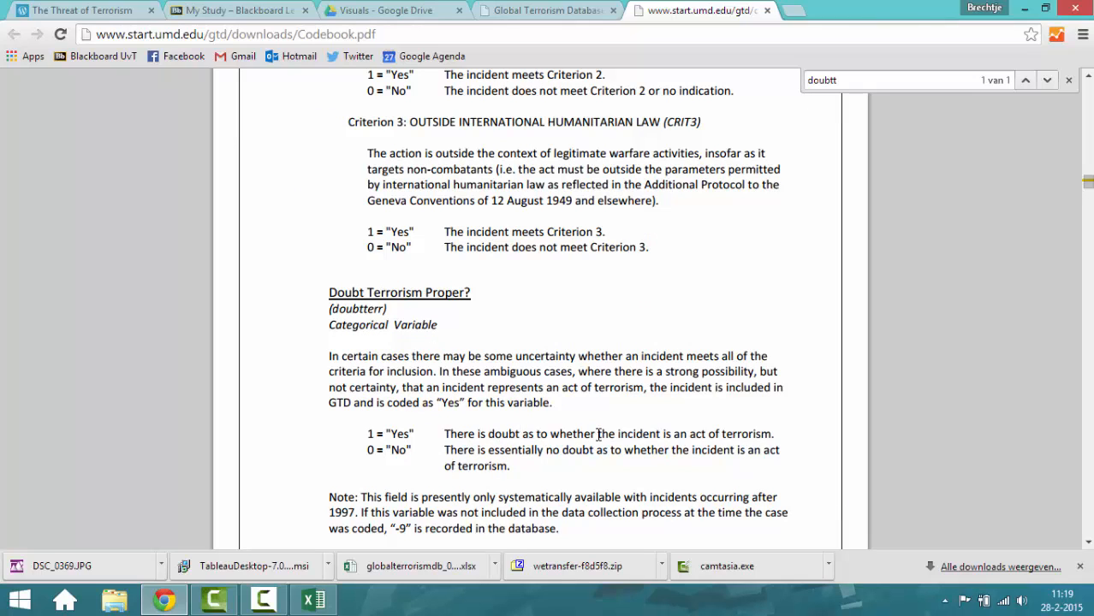
{"action": "mouse_move", "coordinate": [600, 435]}
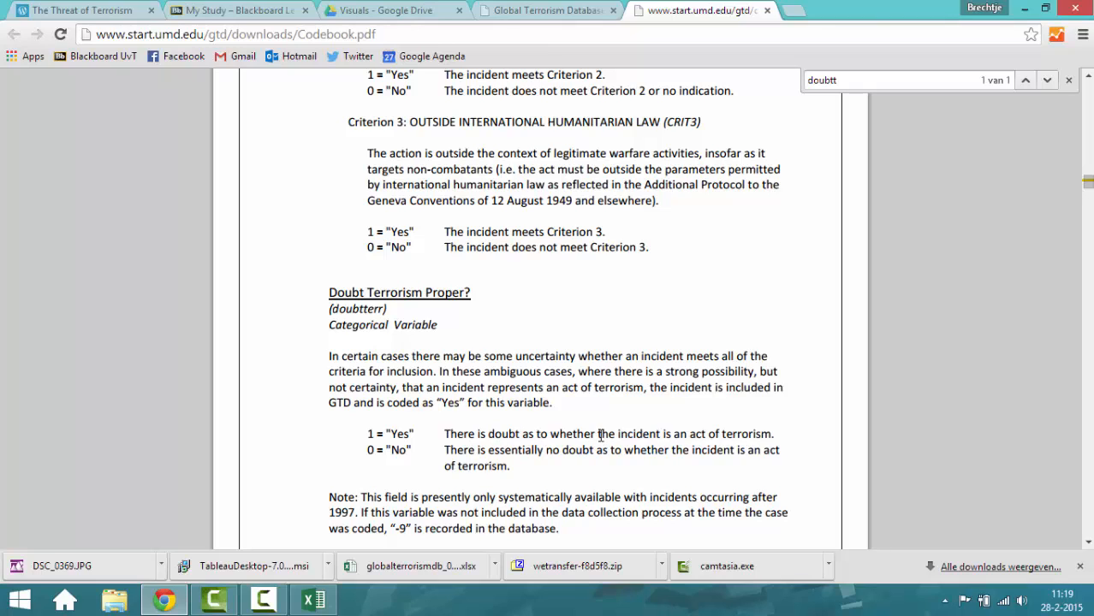
{"action": "mouse_move", "coordinate": [416, 461]}
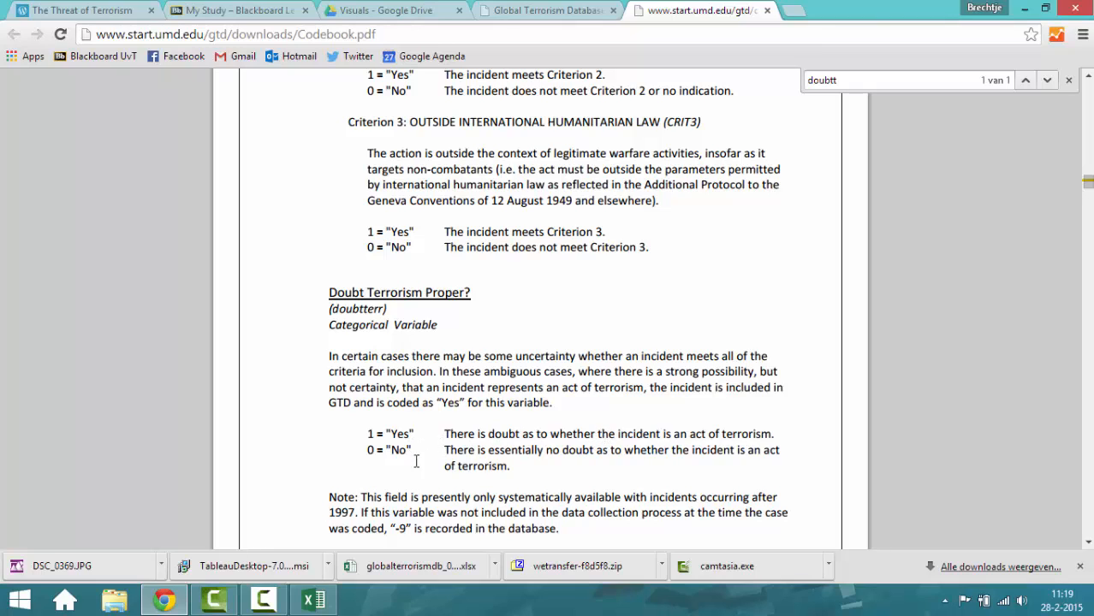
{"action": "mouse_move", "coordinate": [428, 457]}
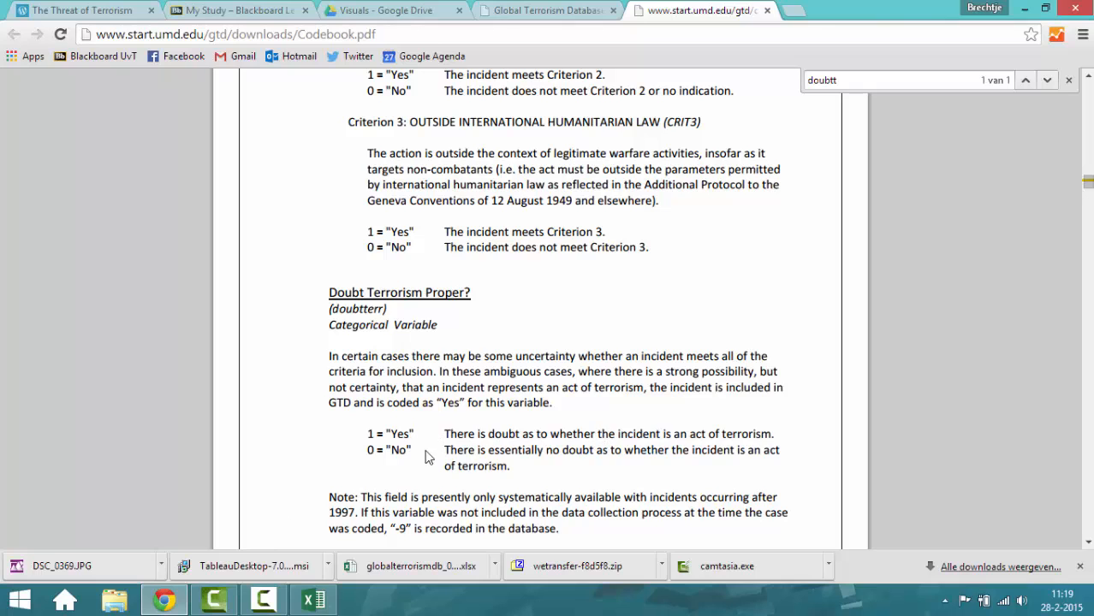
{"action": "mouse_move", "coordinate": [434, 460]}
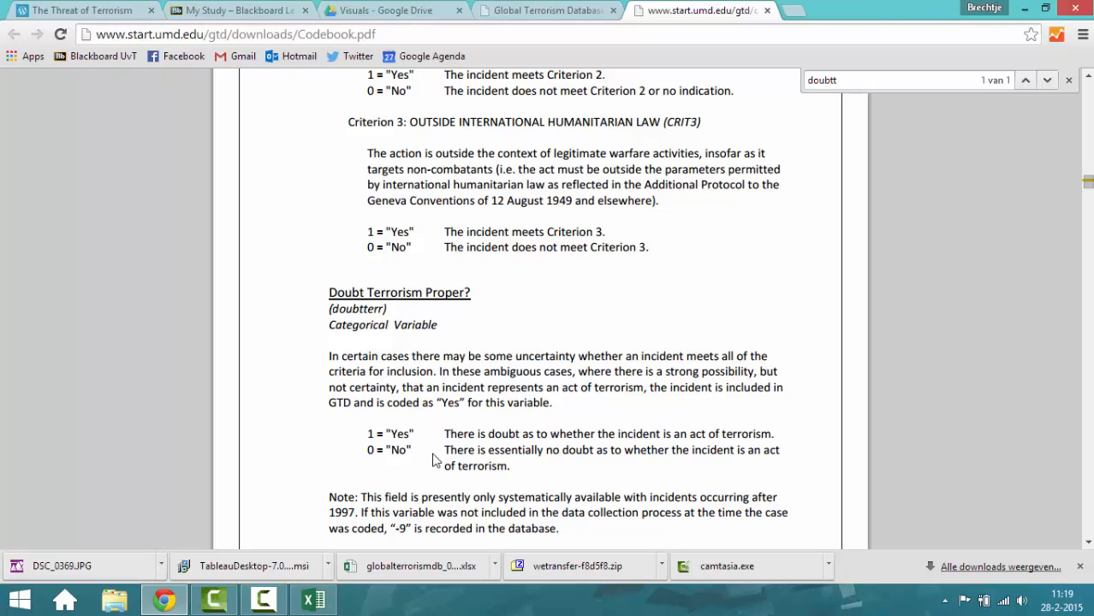
{"action": "mouse_move", "coordinate": [332, 595]}
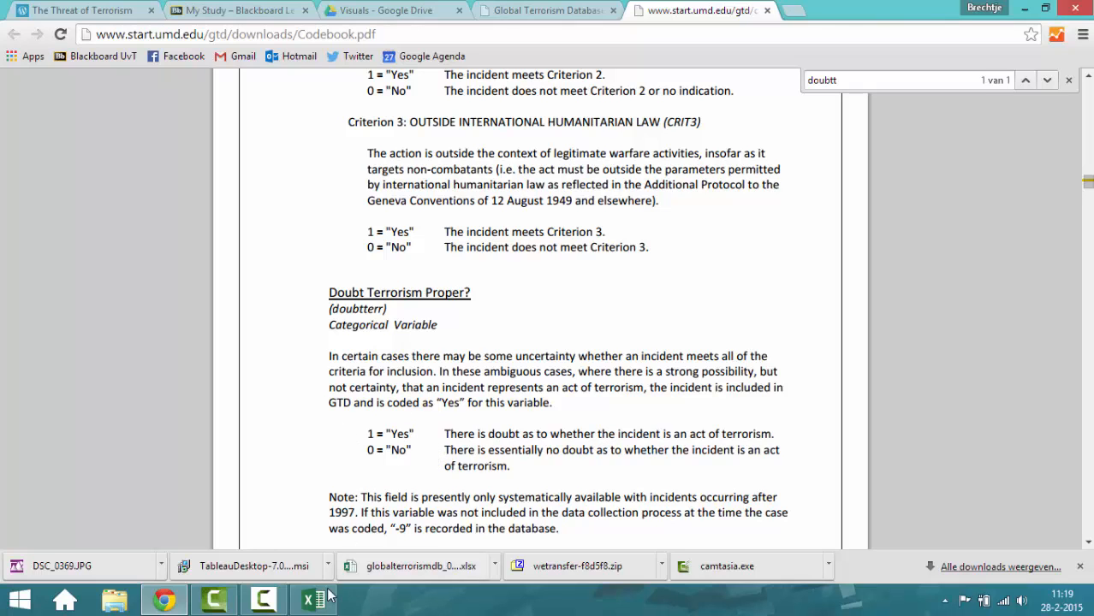
{"action": "left_click", "coordinate": [313, 599]}
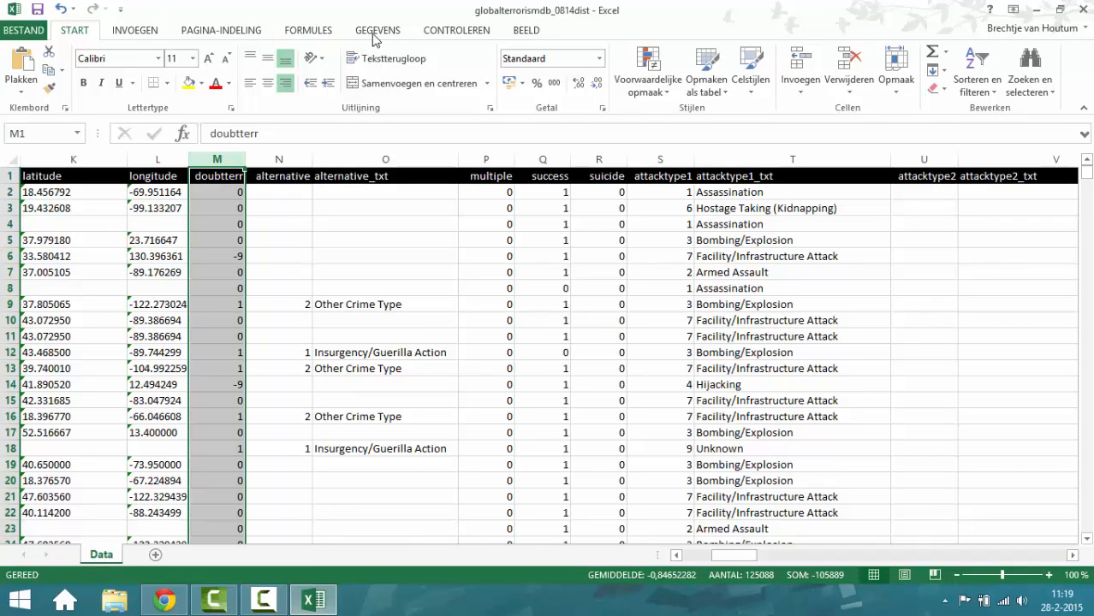
Sort the sheet on Kolom M (doubtterr), Van klein naar groot, via Gegevens > Sorteren
{"action": "left_click", "coordinate": [377, 30]}
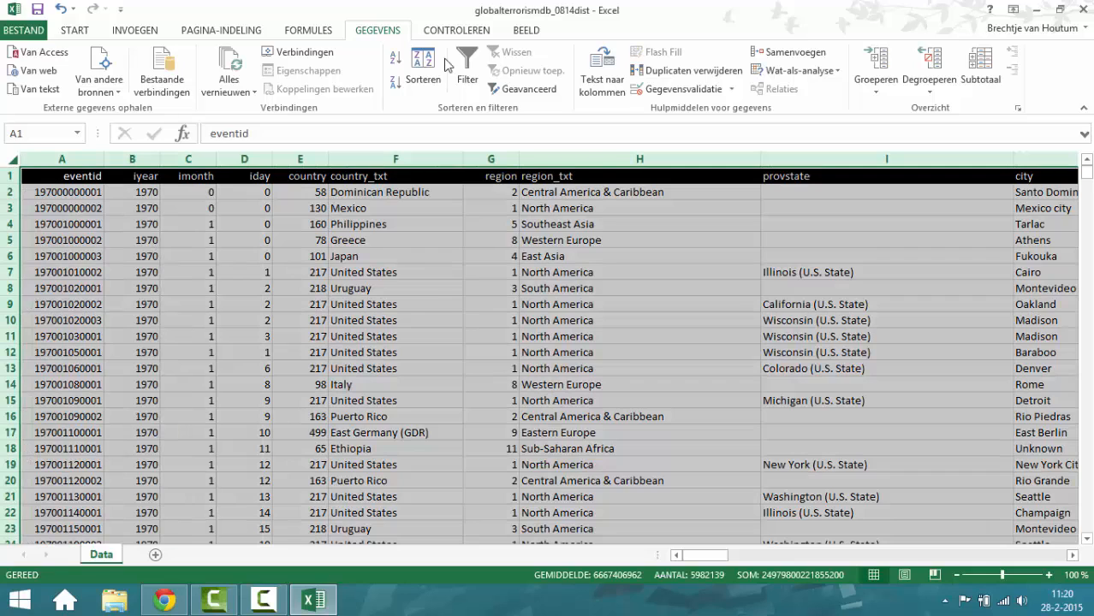
{"action": "left_click", "coordinate": [423, 70]}
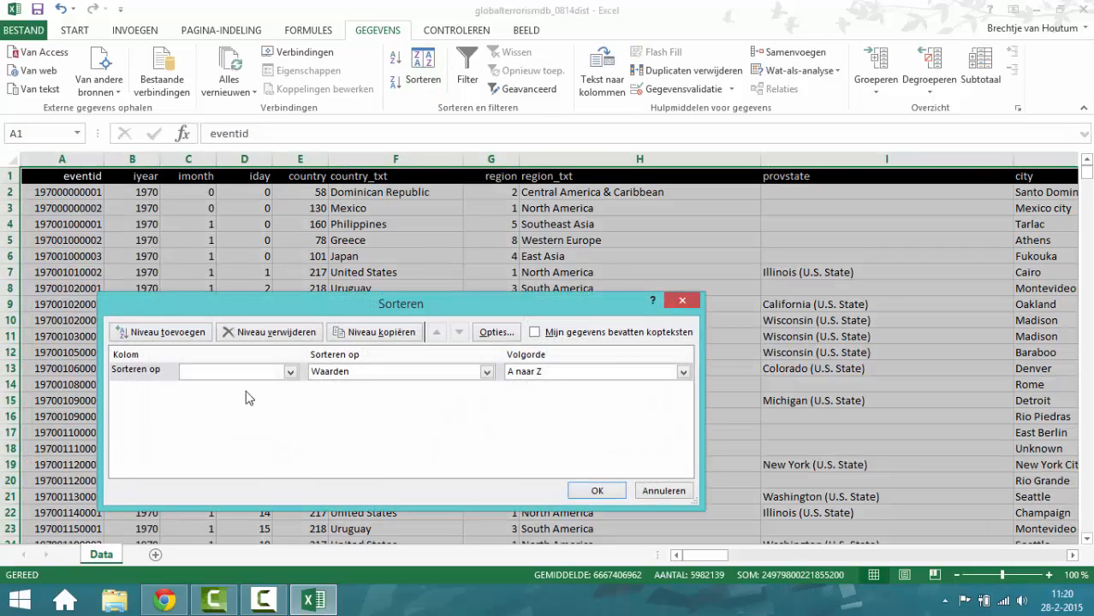
{"action": "left_click", "coordinate": [289, 372]}
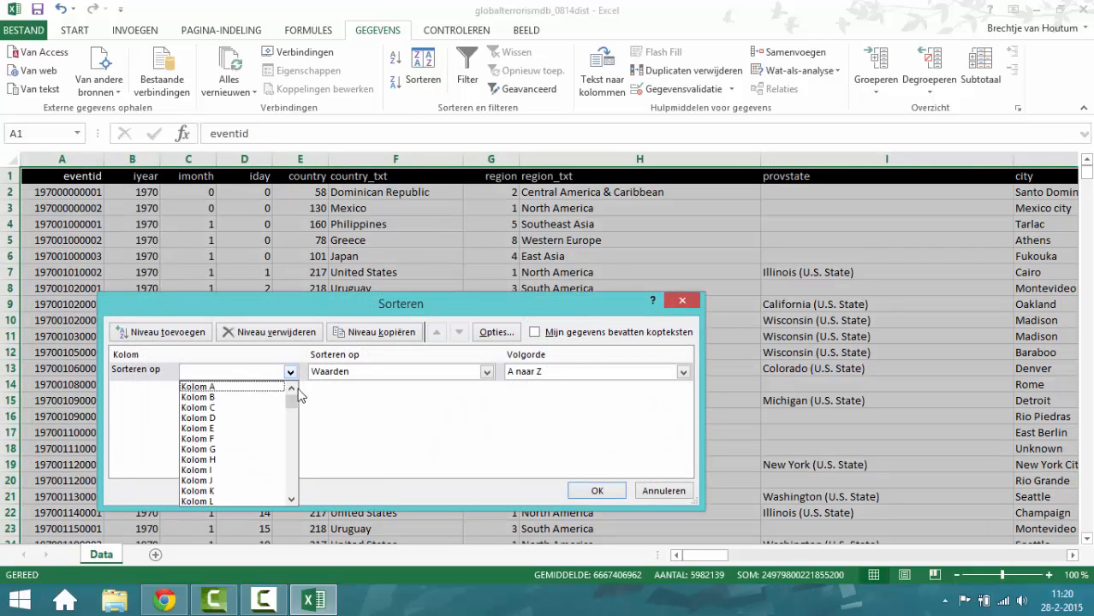
{"action": "mouse_move", "coordinate": [343, 397]}
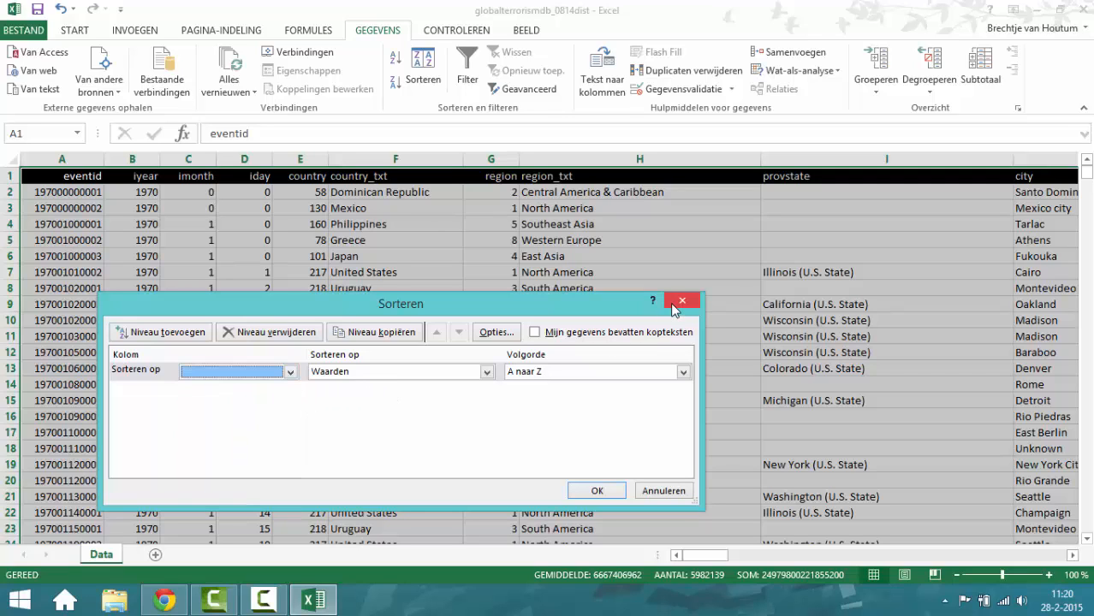
{"action": "left_click", "coordinate": [682, 301]}
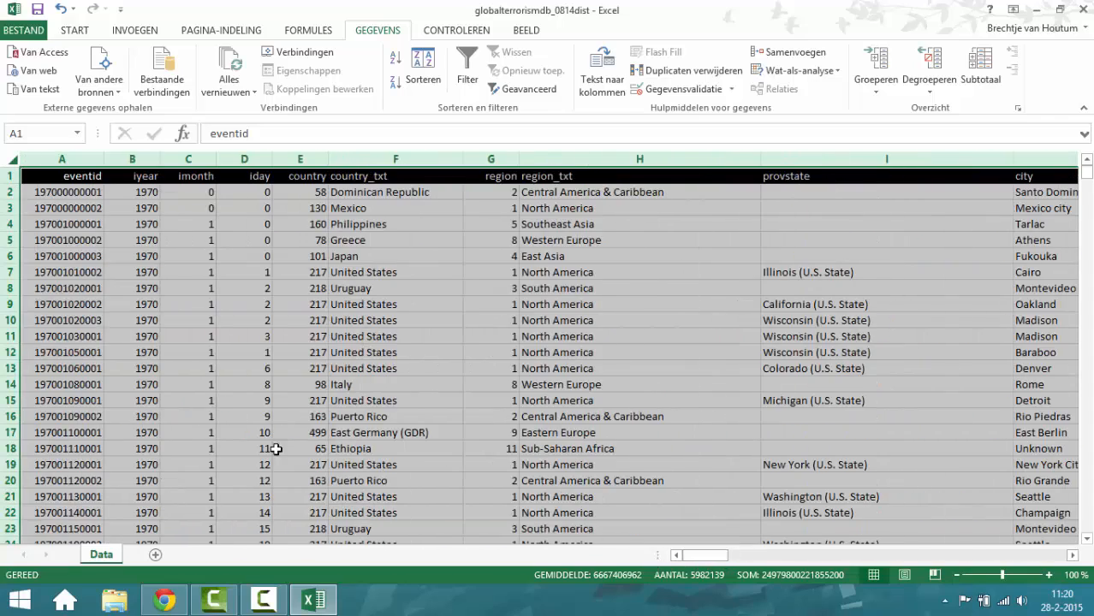
{"action": "left_click", "coordinate": [423, 65]}
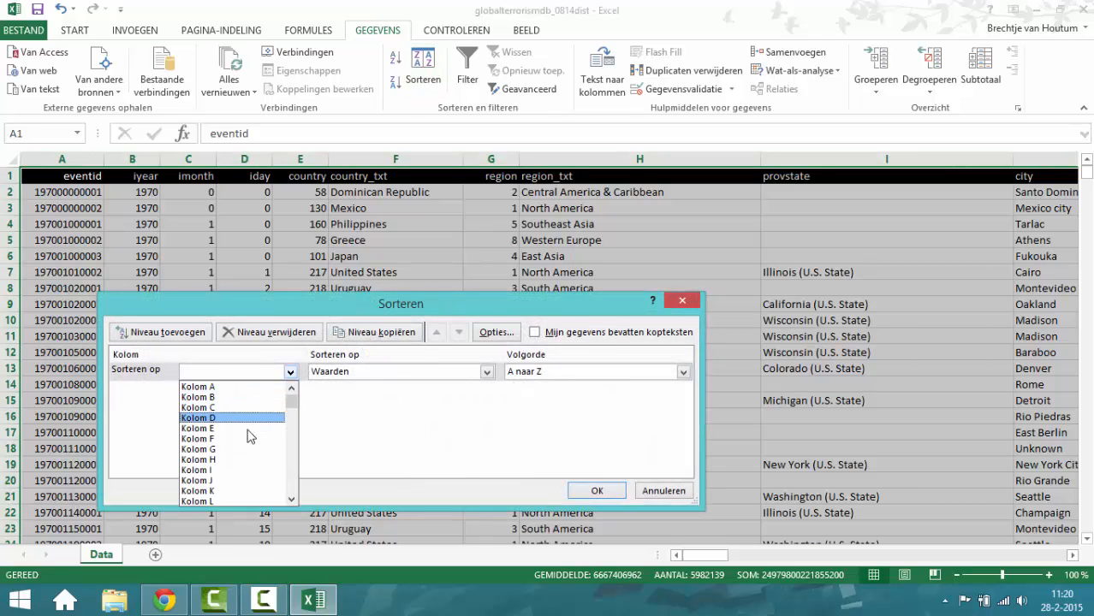
{"action": "left_click", "coordinate": [291, 499]}
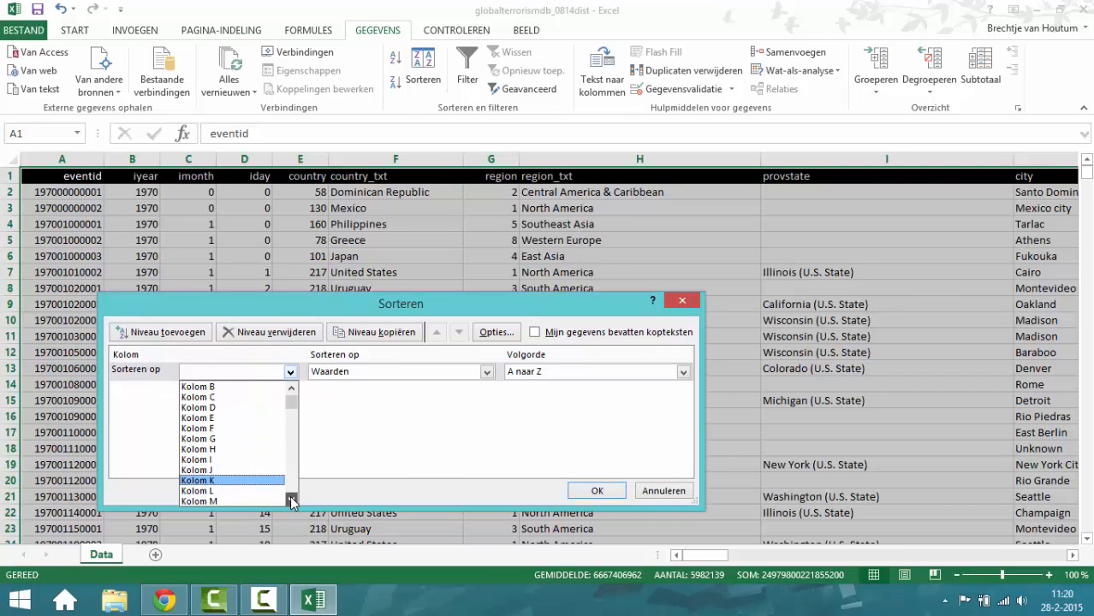
{"action": "left_click", "coordinate": [199, 501]}
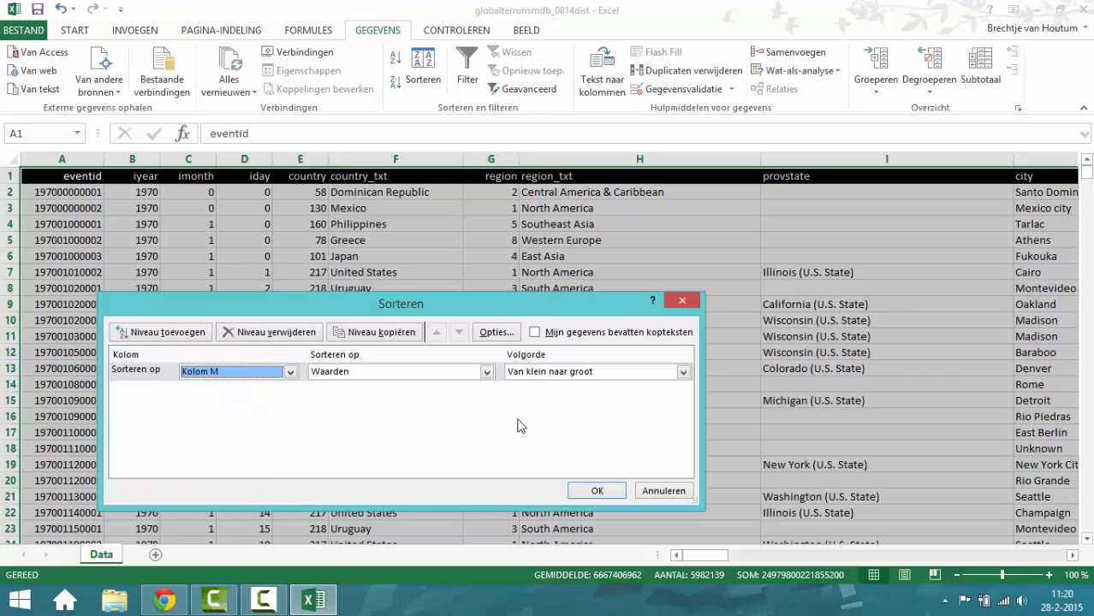
{"action": "left_click", "coordinate": [597, 490]}
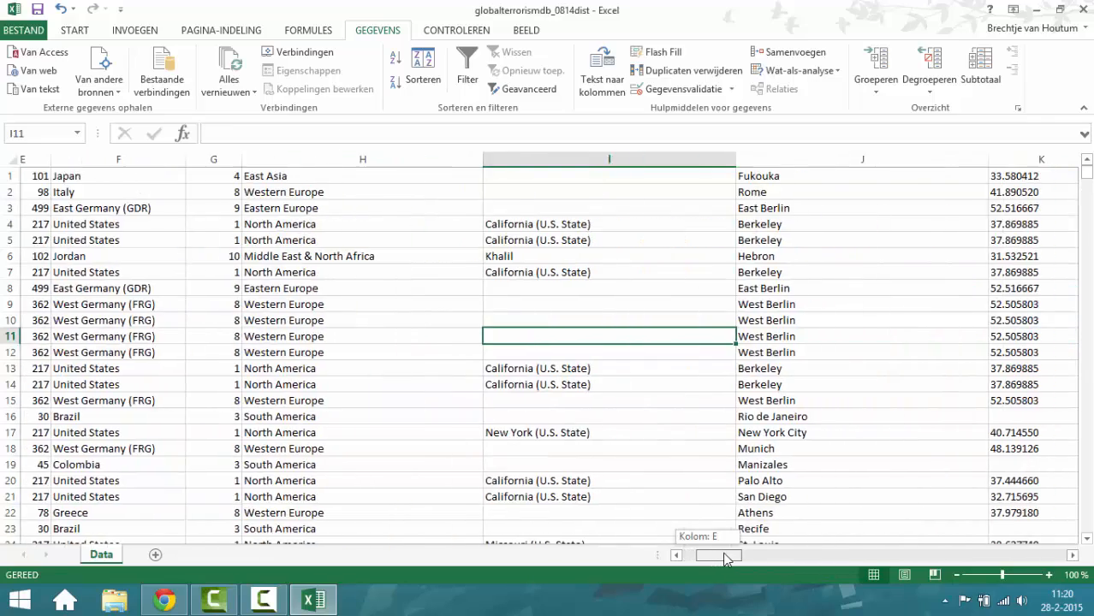
{"action": "scroll", "scroll_direction": "right", "scroll_amount": 3}
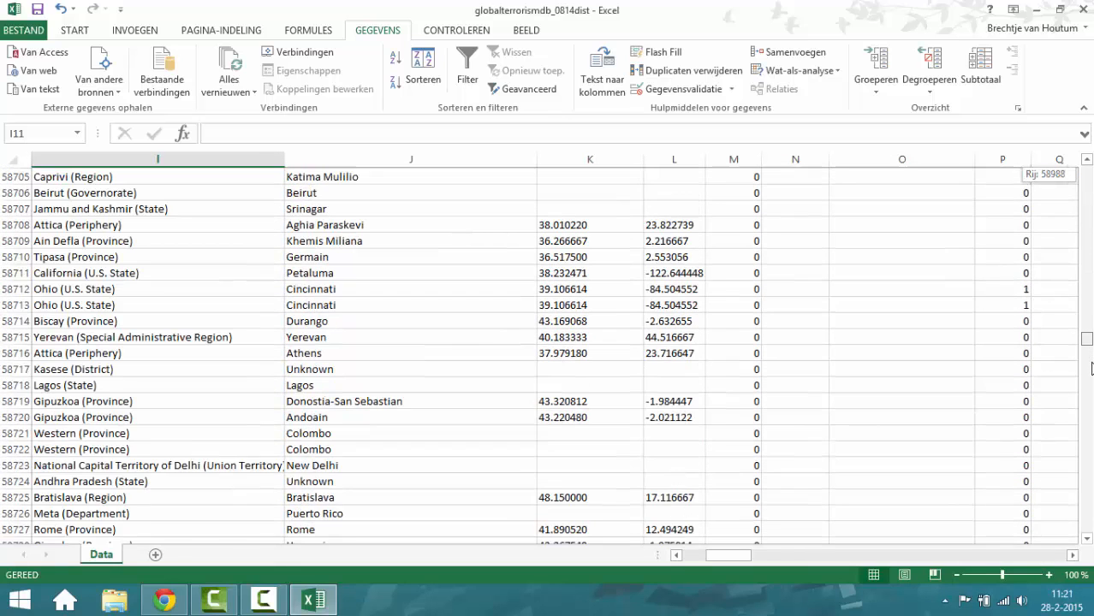
{"action": "scroll", "scroll_direction": "down", "scroll_amount": 3}
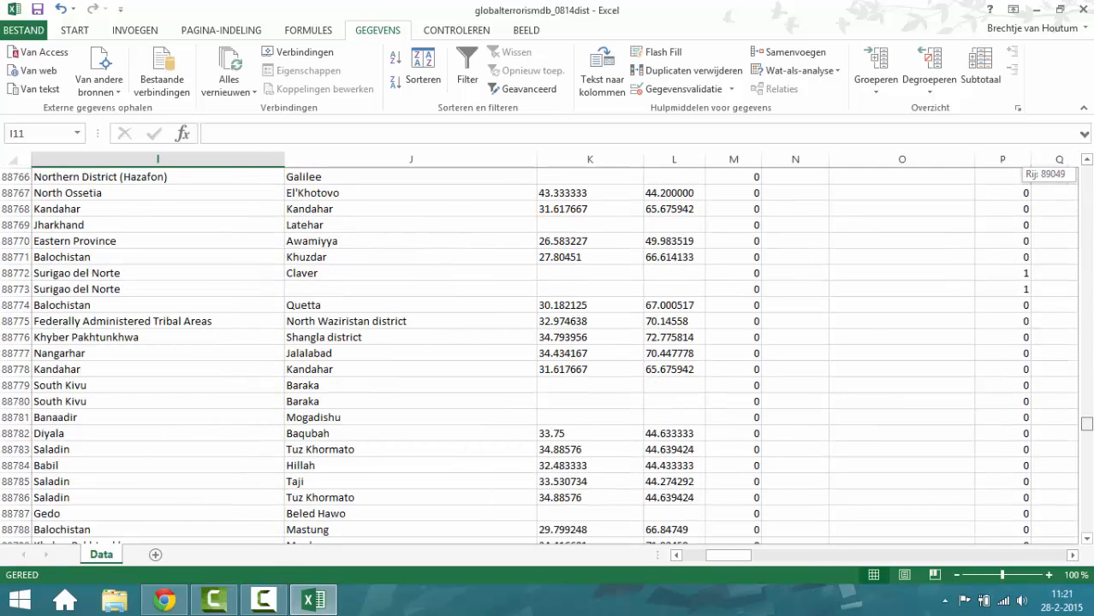
{"action": "scroll", "scroll_direction": "down", "scroll_amount": 3}
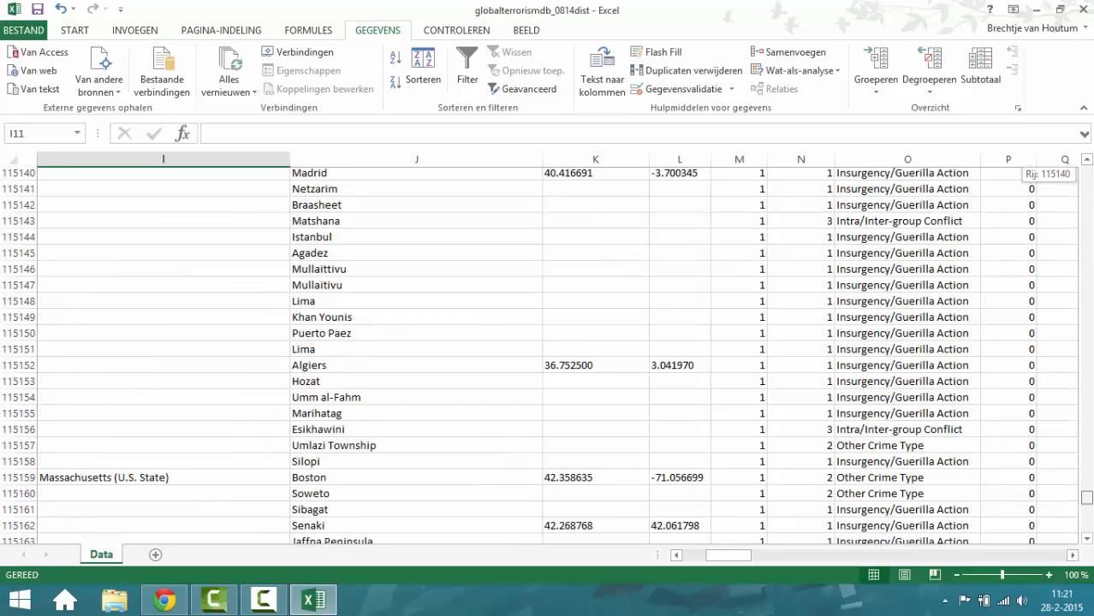
{"action": "scroll", "scroll_direction": "down", "scroll_amount": 3}
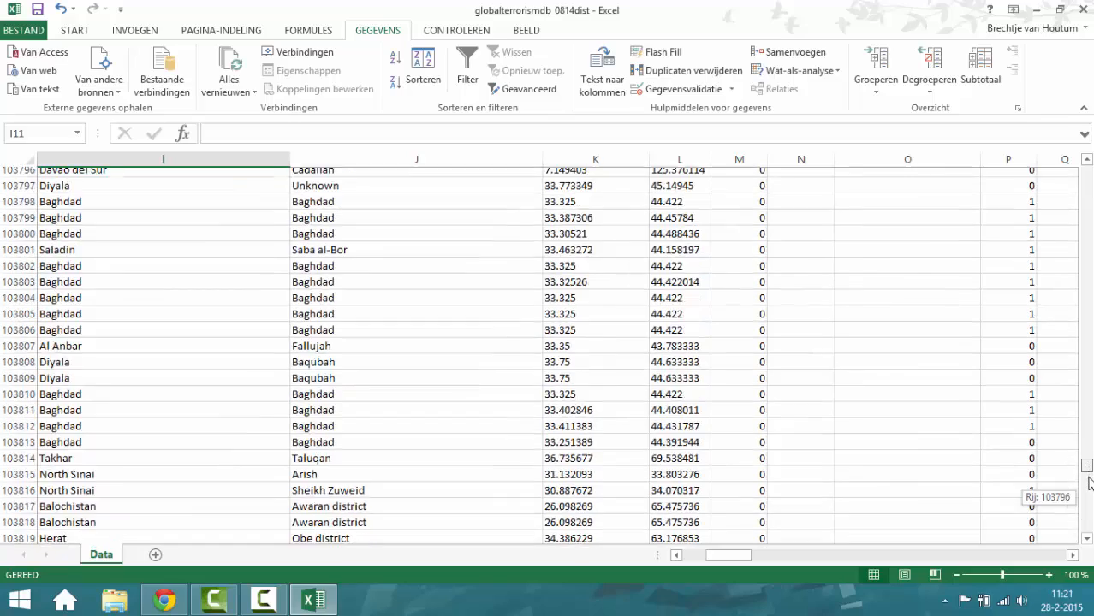
{"action": "scroll", "scroll_direction": "down", "scroll_amount": 3}
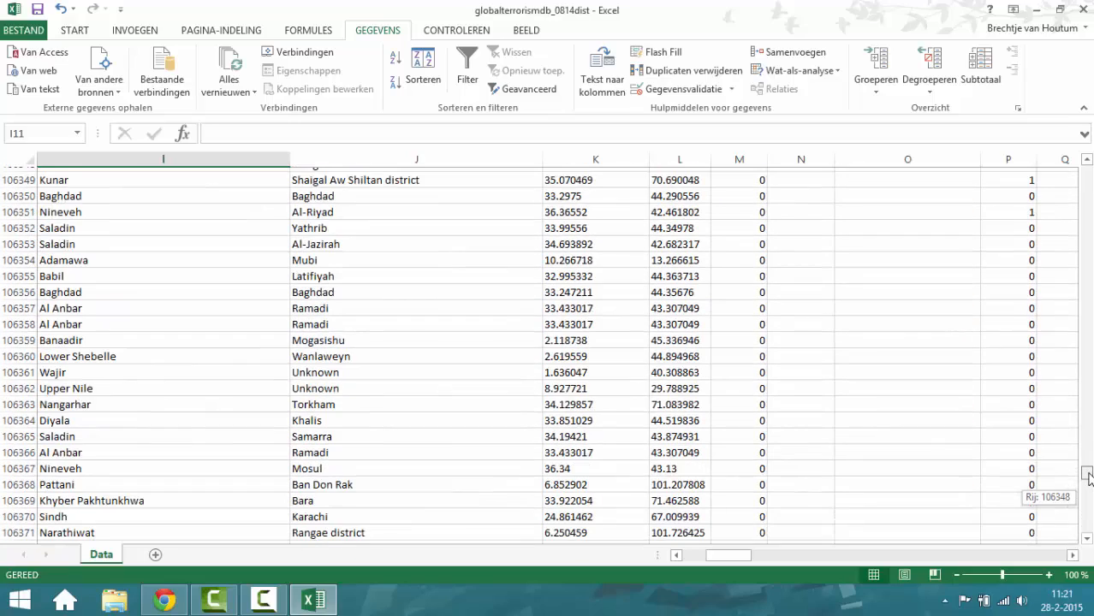
{"action": "scroll", "scroll_direction": "down", "scroll_amount": 3}
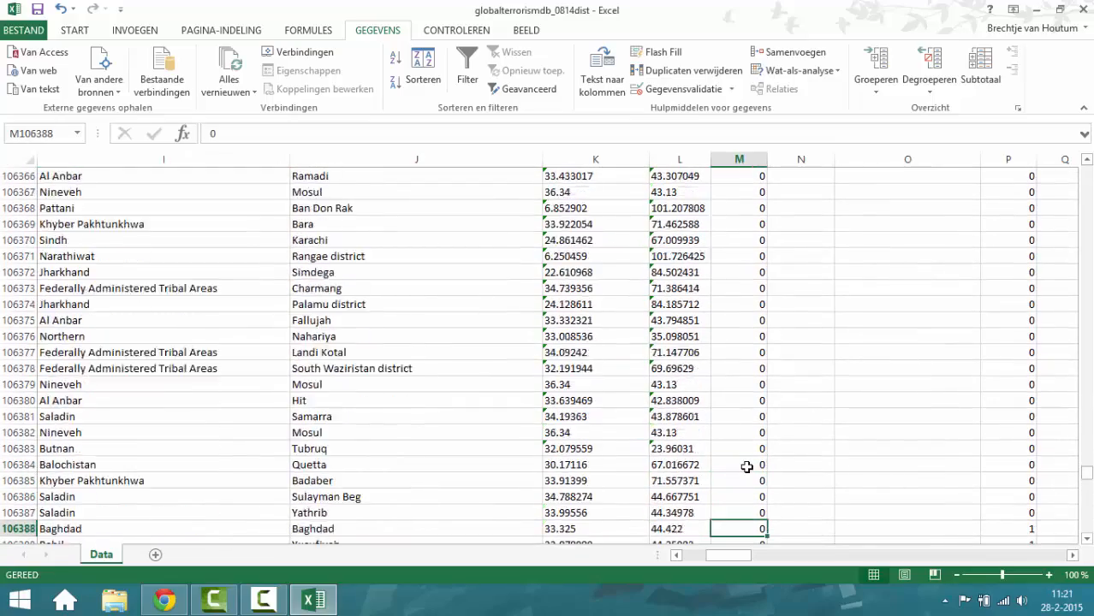
{"action": "scroll", "scroll_direction": "down", "scroll_amount": 3}
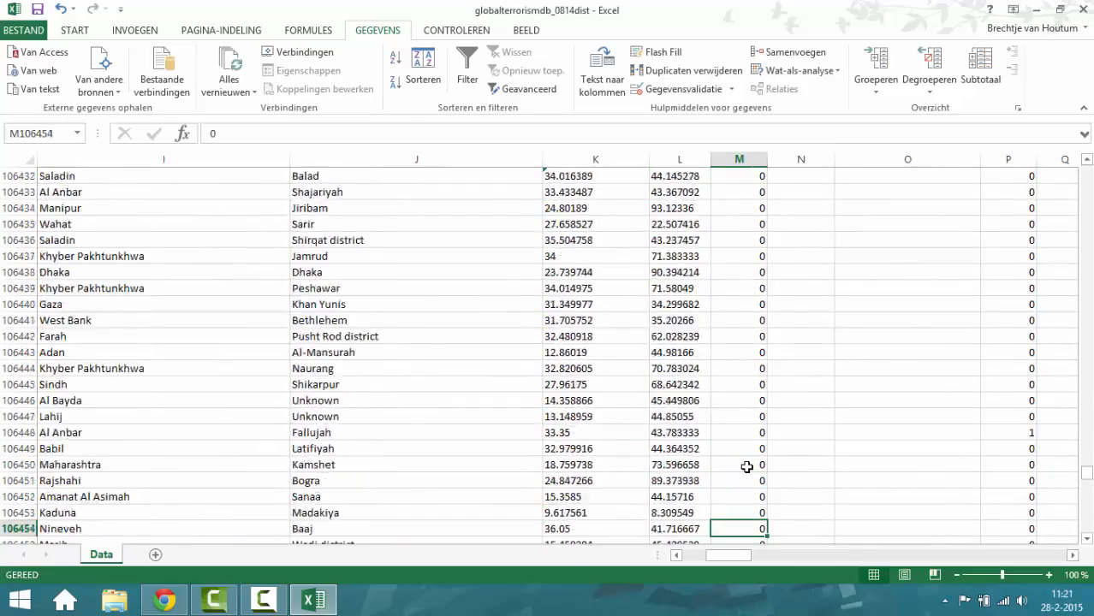
{"action": "scroll", "scroll_direction": "down", "scroll_amount": 3}
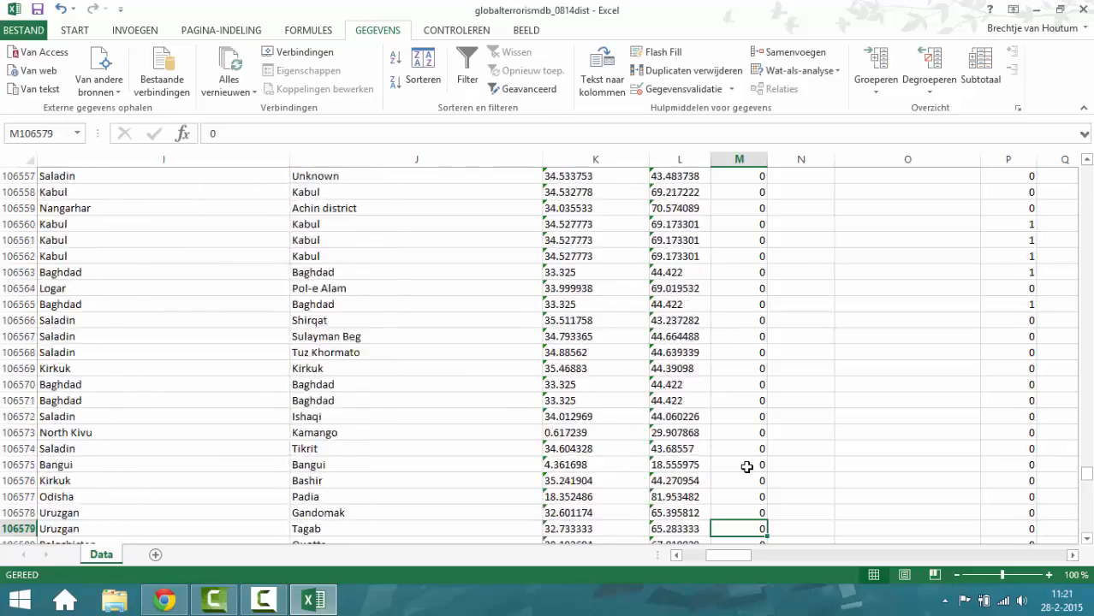
{"action": "scroll", "scroll_direction": "down", "scroll_amount": 3}
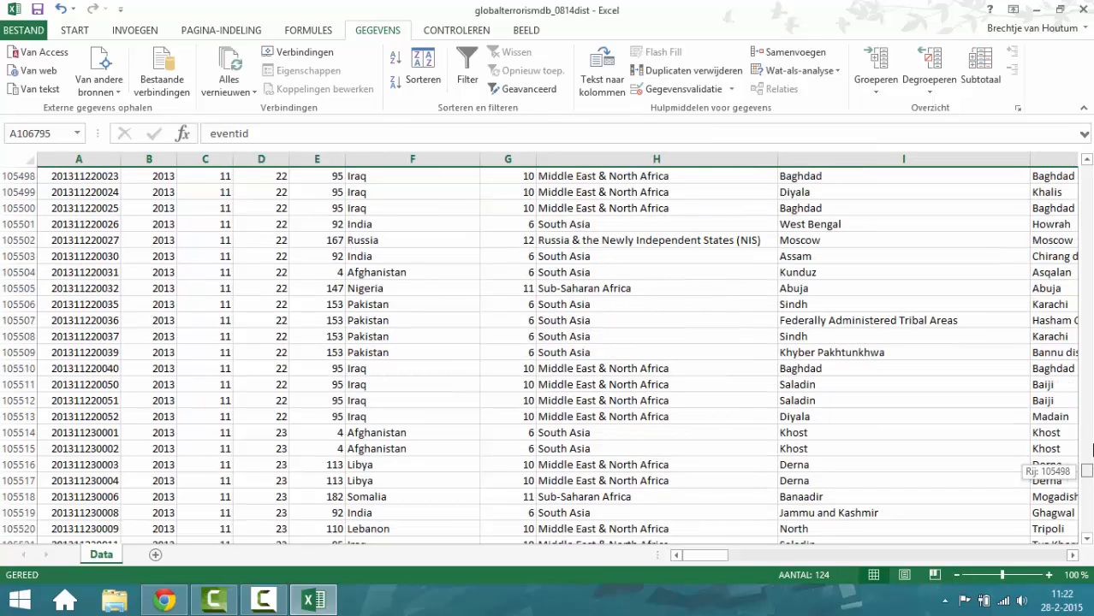
Scroll the sorted sheet back up to around row 89,333, where doubtterr is 0
{"action": "left_click_drag", "start_coordinate": [1088, 462], "coordinate": [1087, 176]}
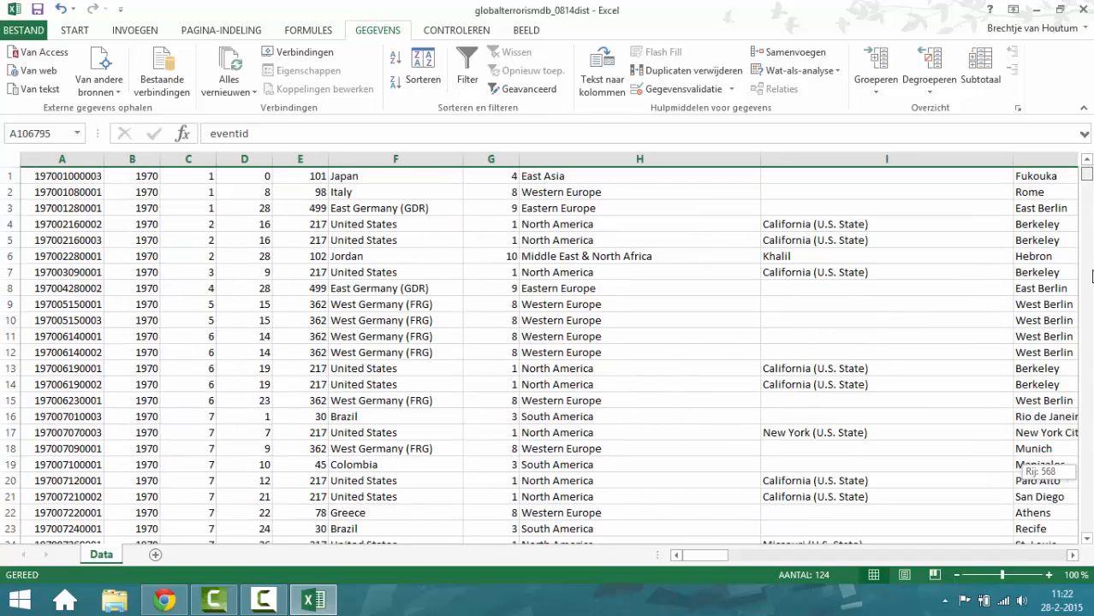
{"action": "scroll", "scroll_direction": "down", "scroll_amount": 3}
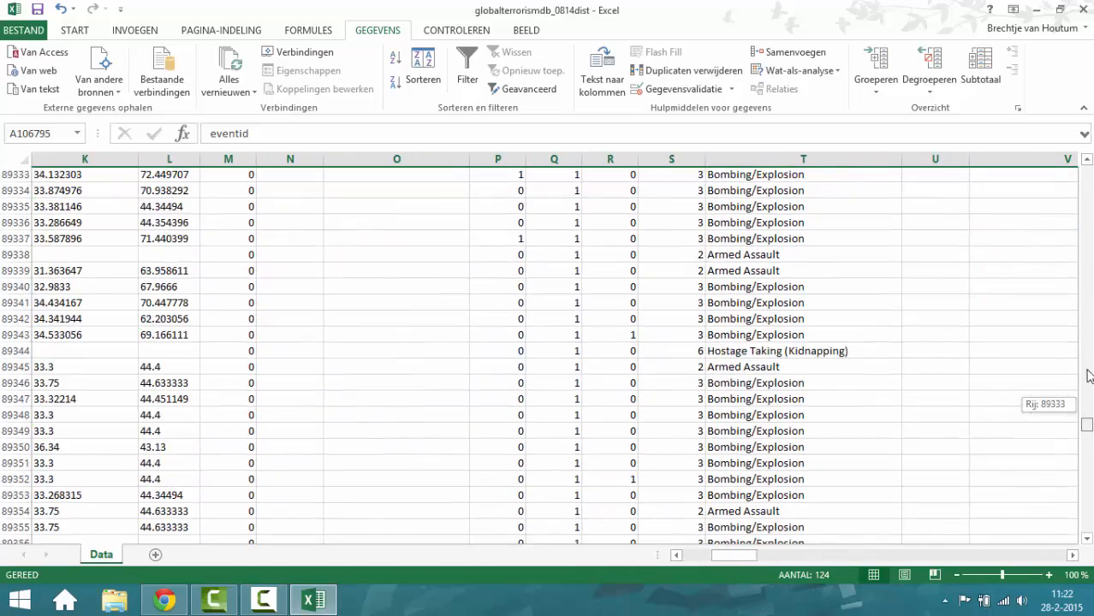
{"action": "key", "text": "ctrl+Home"}
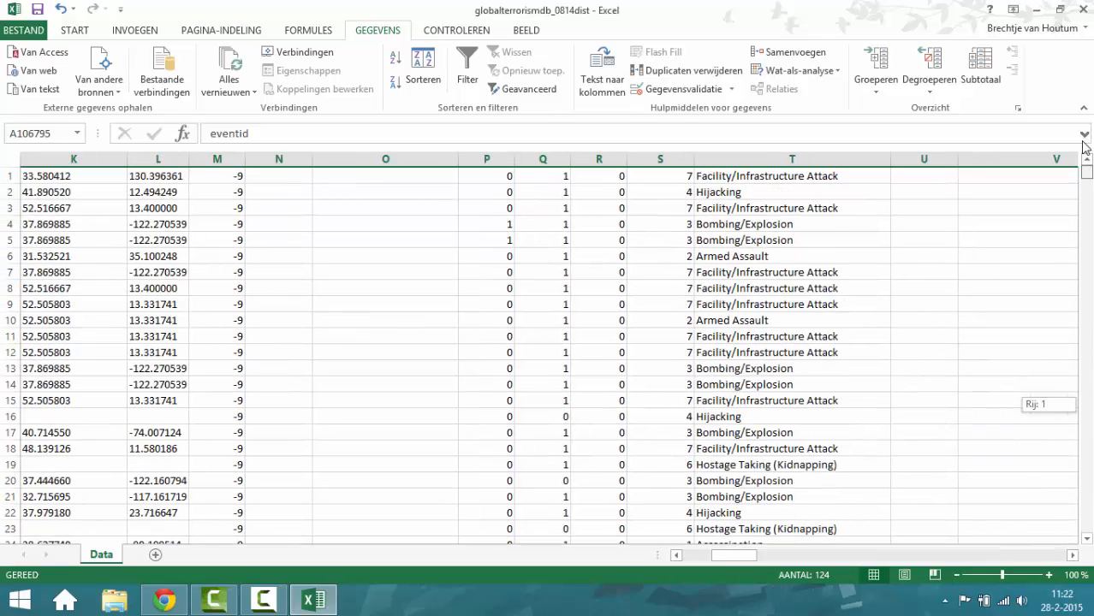